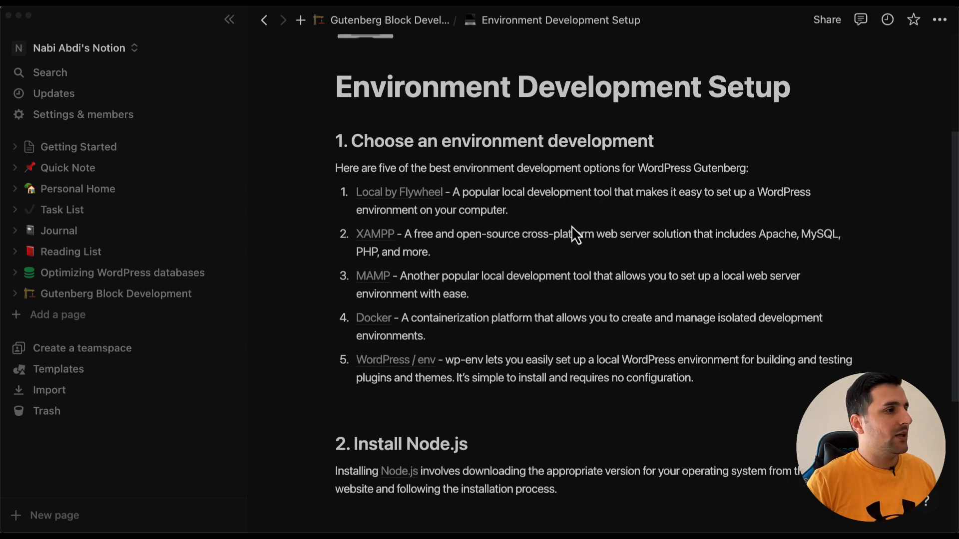
mouse_move(558, 239)
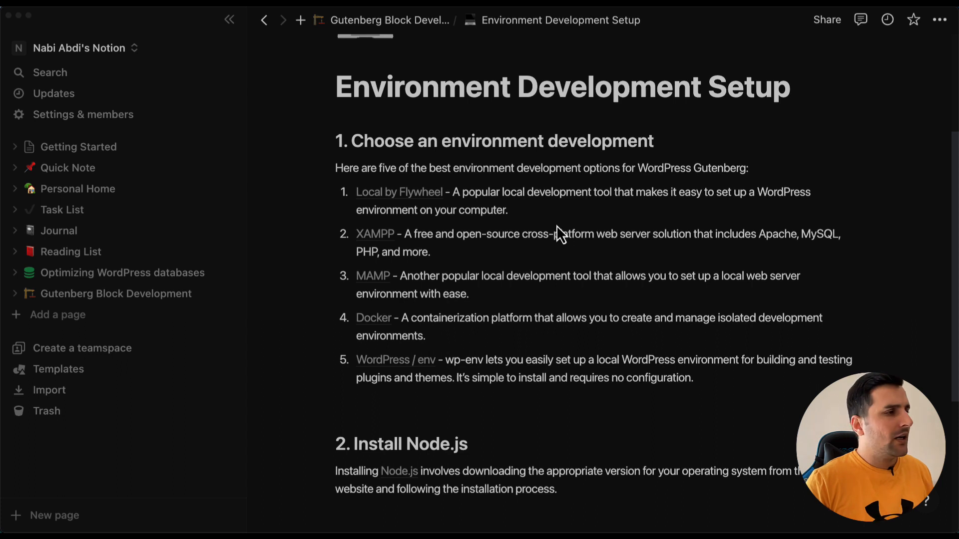
mouse_move(575, 242)
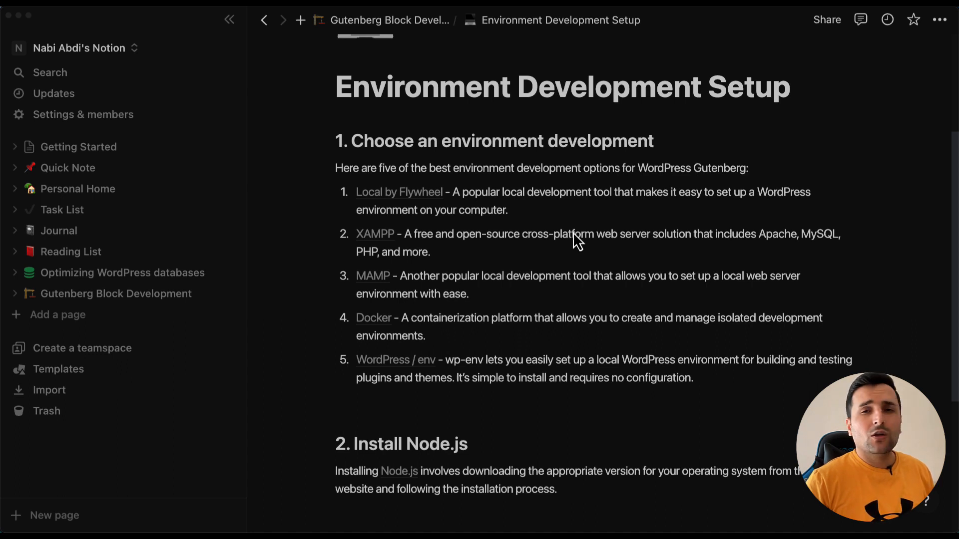
mouse_move(561, 230)
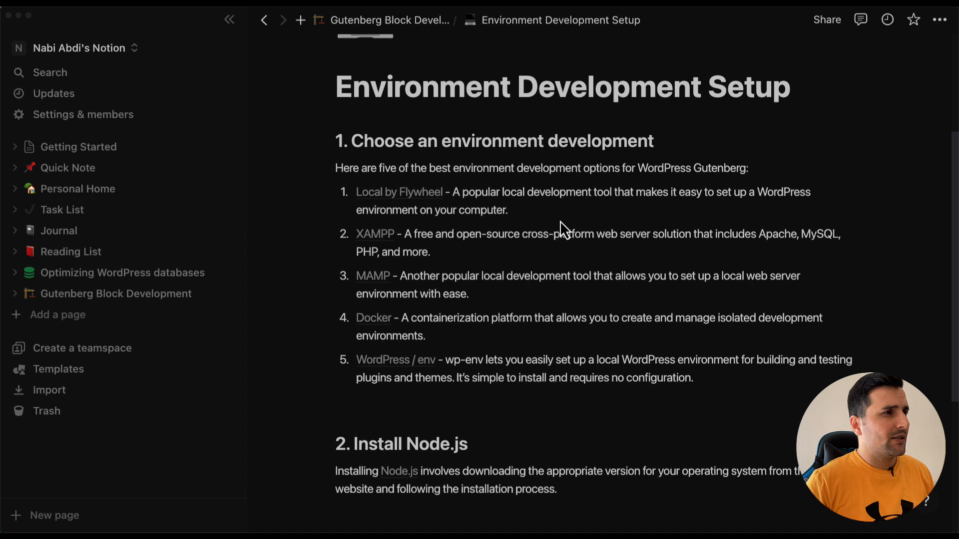
mouse_move(399, 192)
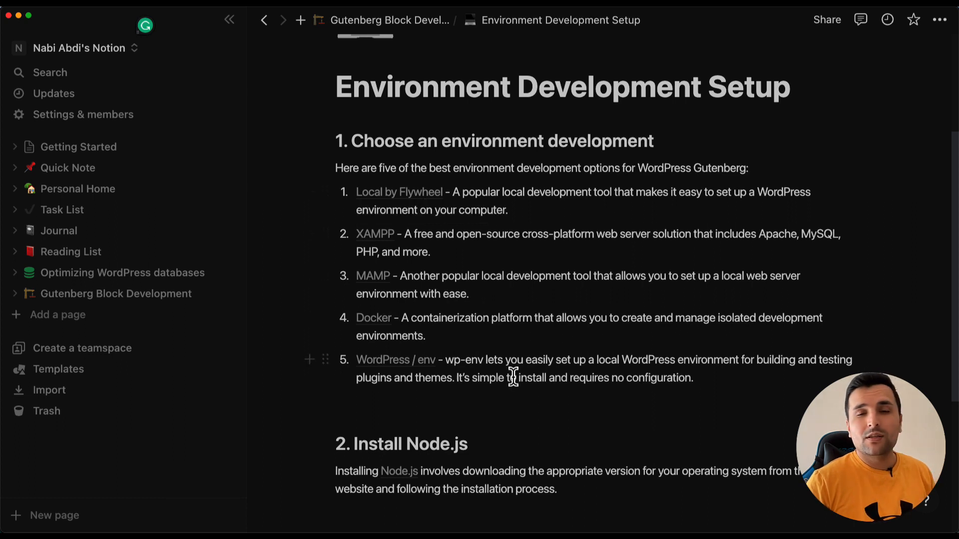
mouse_move(519, 305)
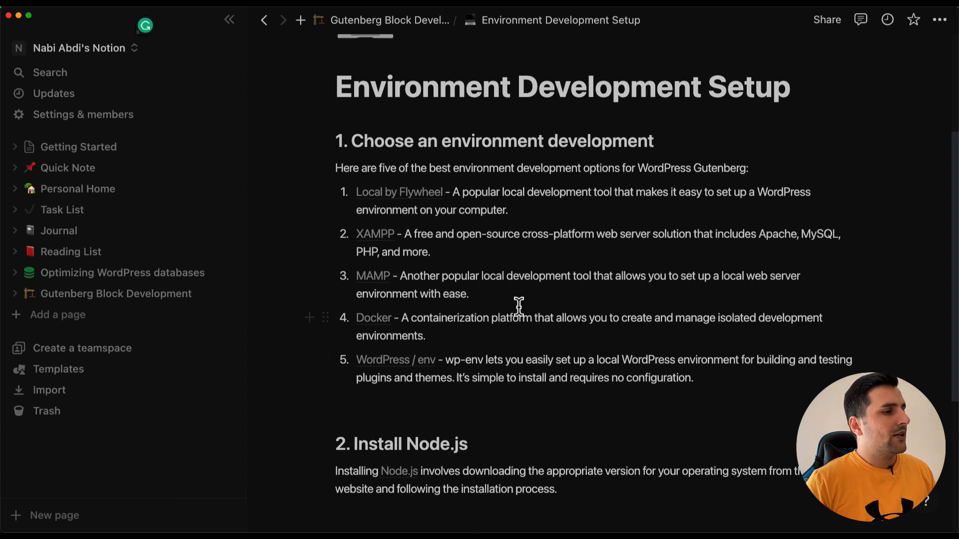
- Follow the guide's Local by Flywheel link so localwp.com's homepage loads in a new Chrome tab
scroll(down, 3)
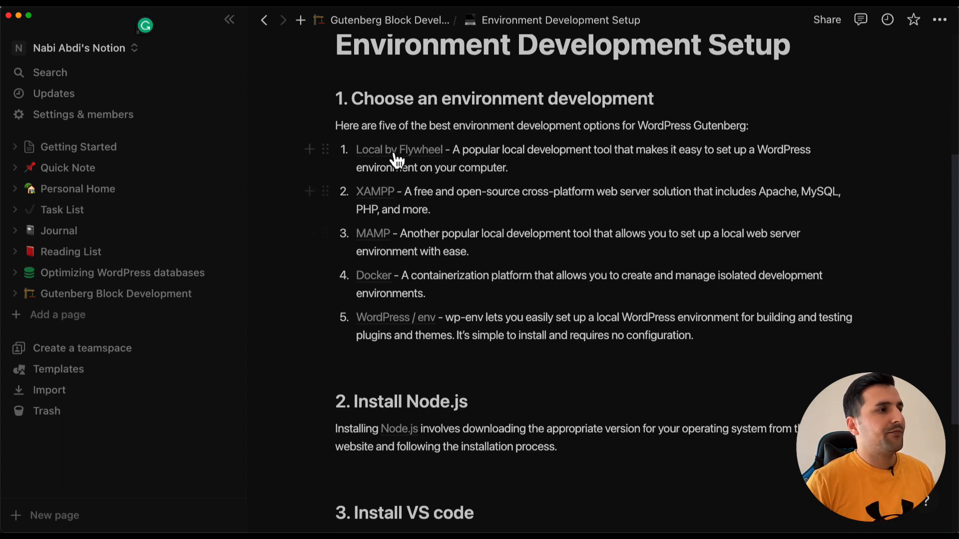
mouse_move(548, 237)
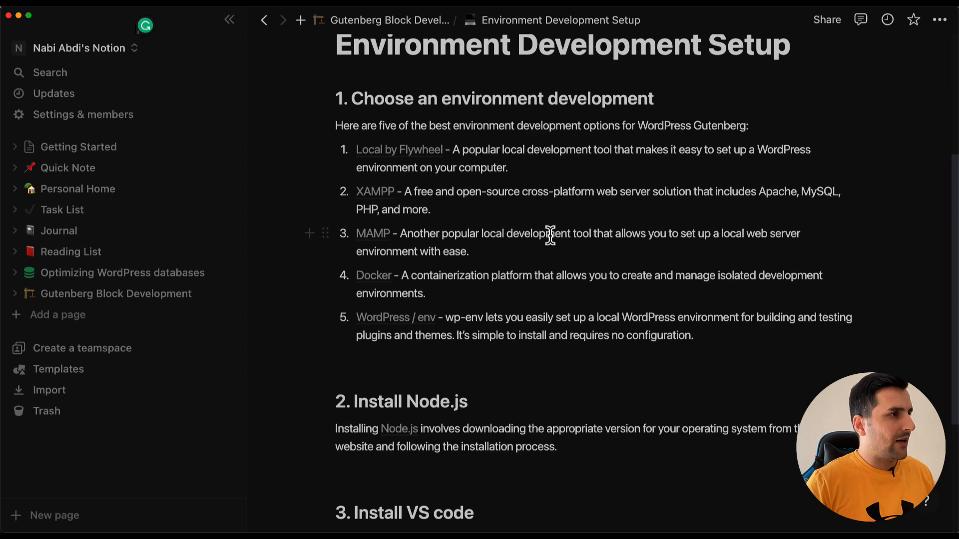
mouse_move(399, 149)
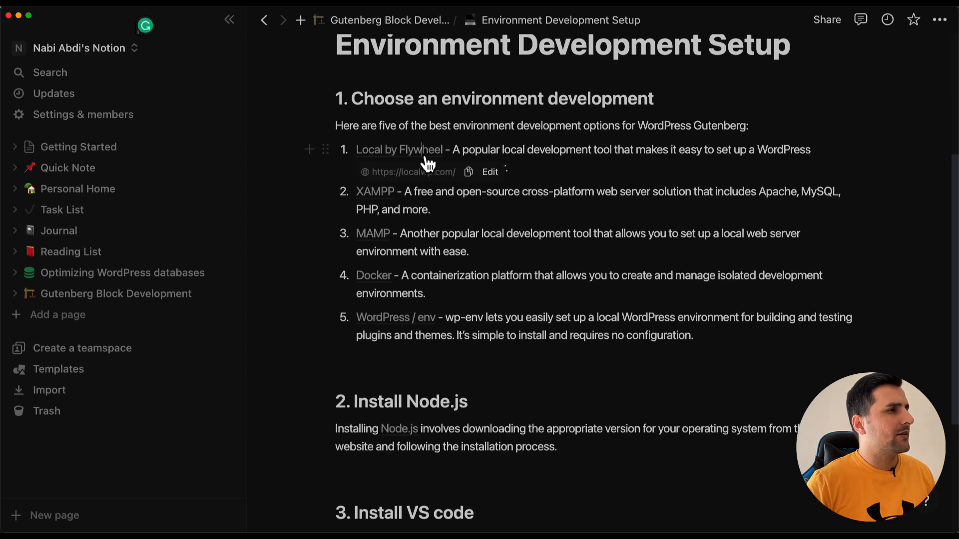
click(412, 172)
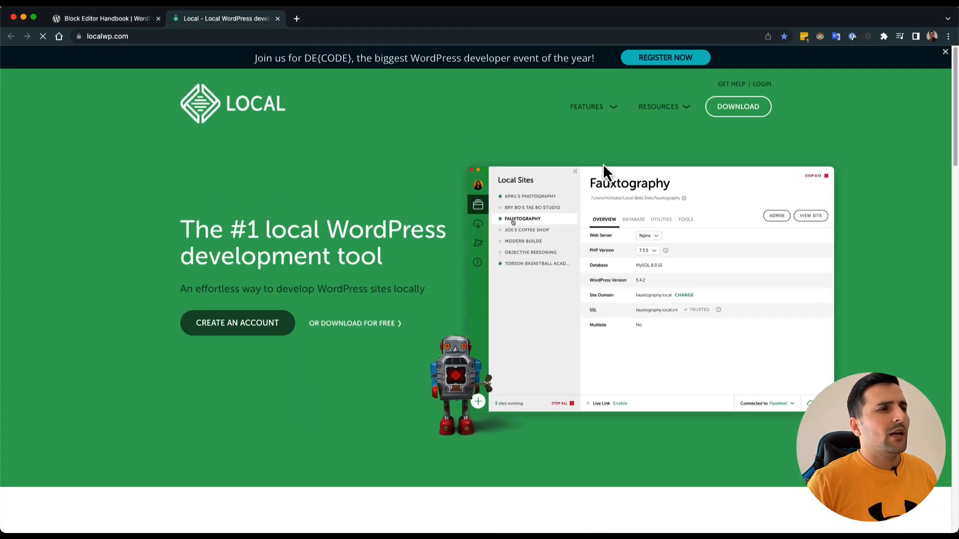
click(478, 223)
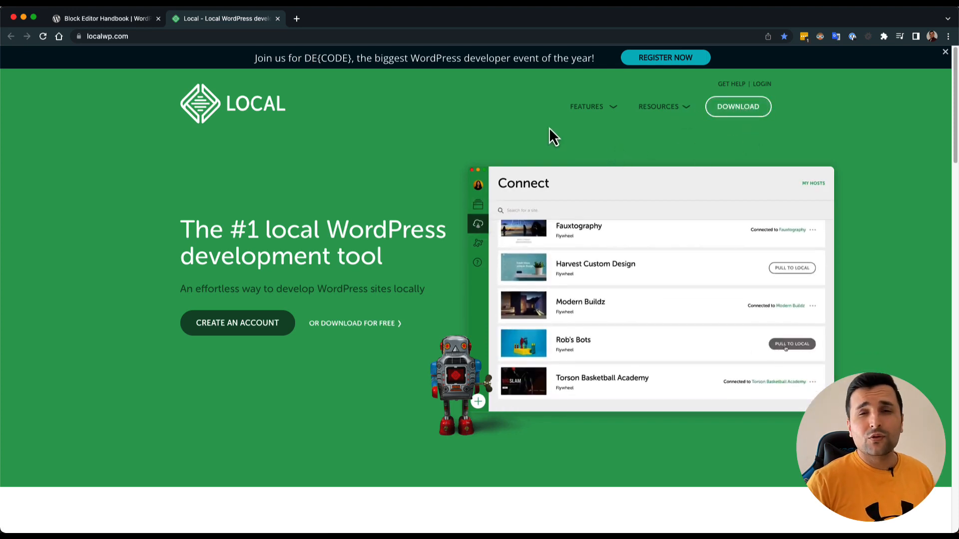
click(793, 344)
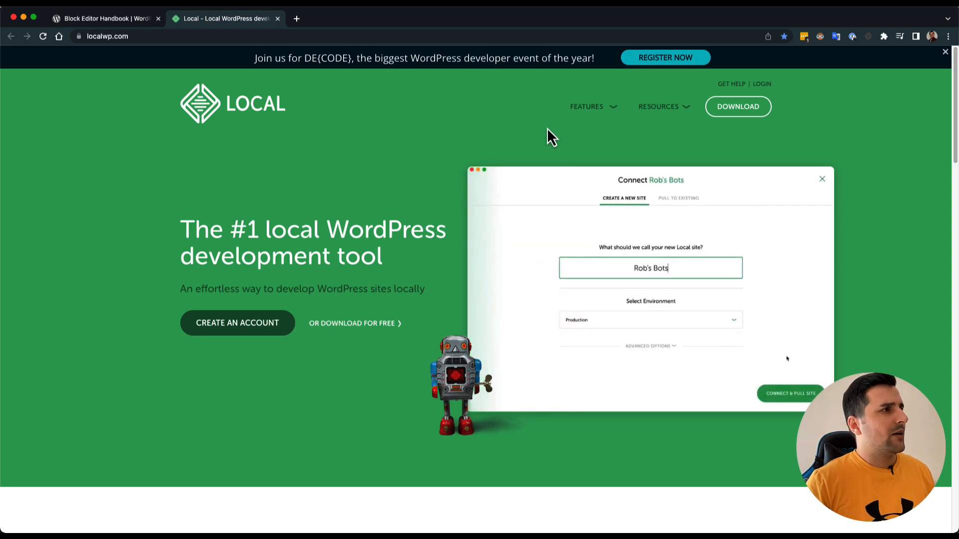
click(789, 394)
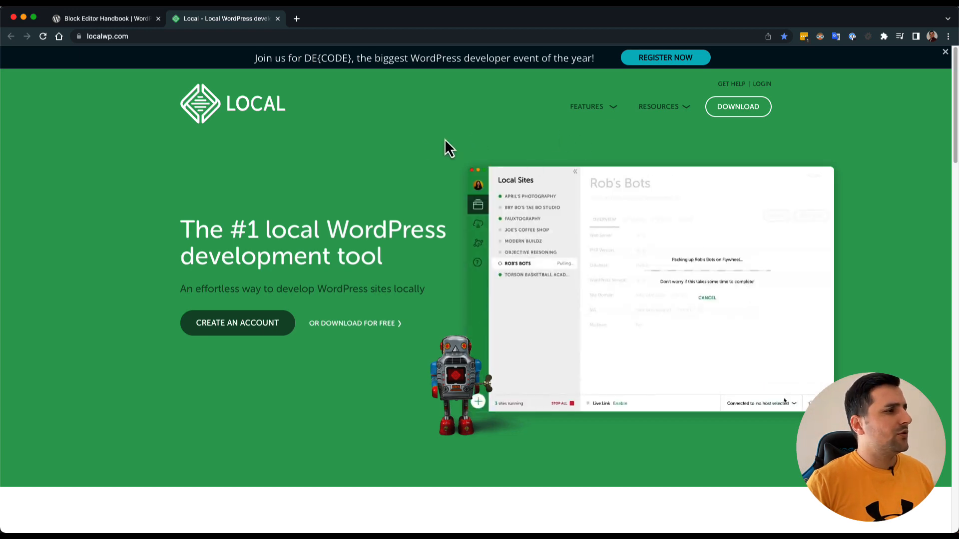
mouse_move(524, 129)
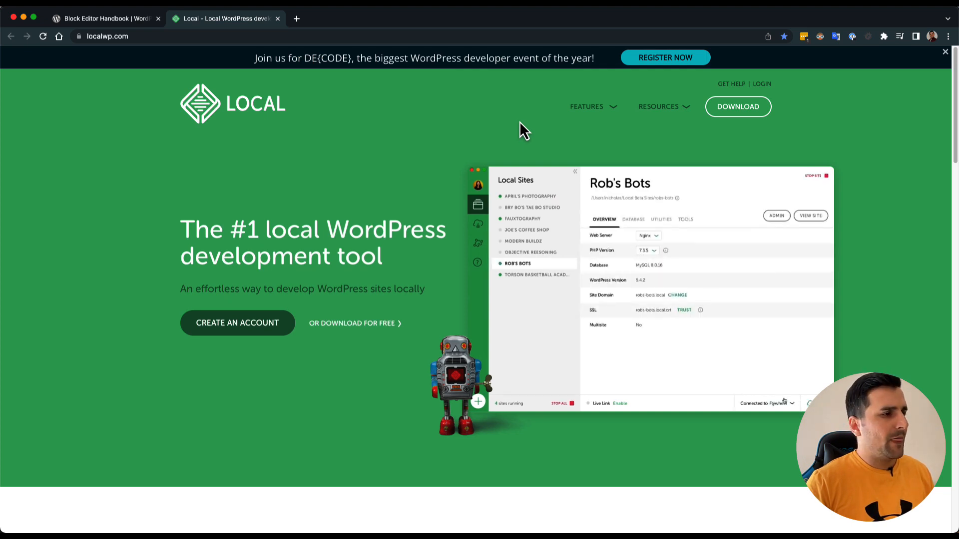
mouse_move(363, 511)
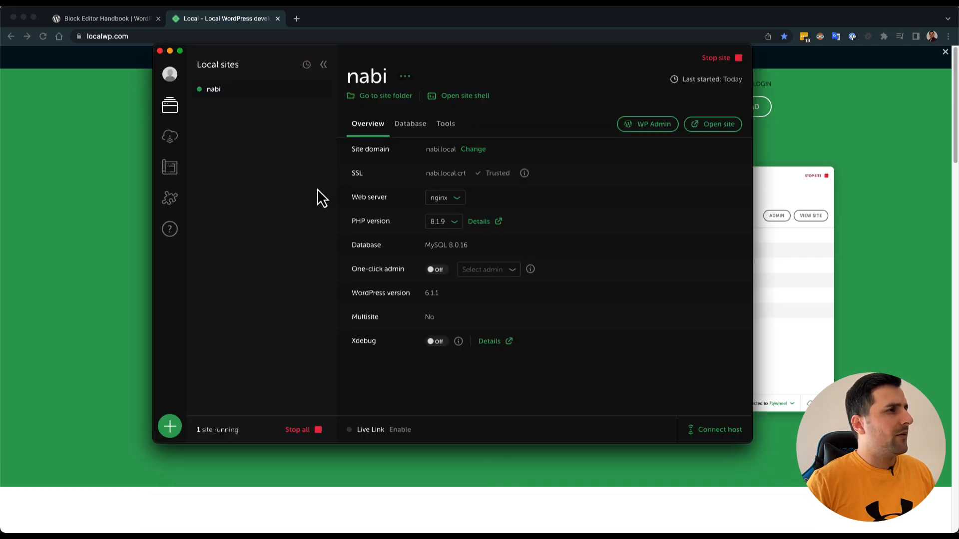
mouse_move(374, 148)
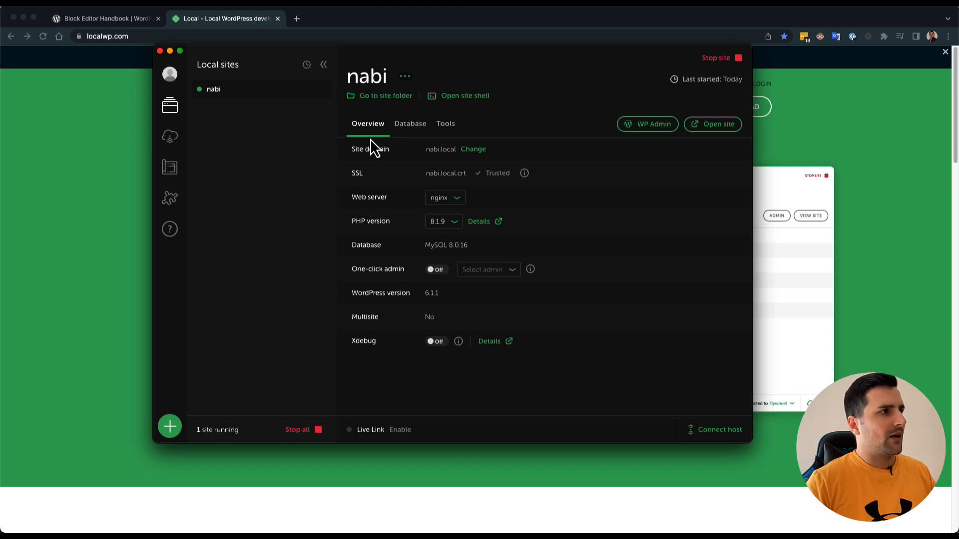
mouse_move(288, 153)
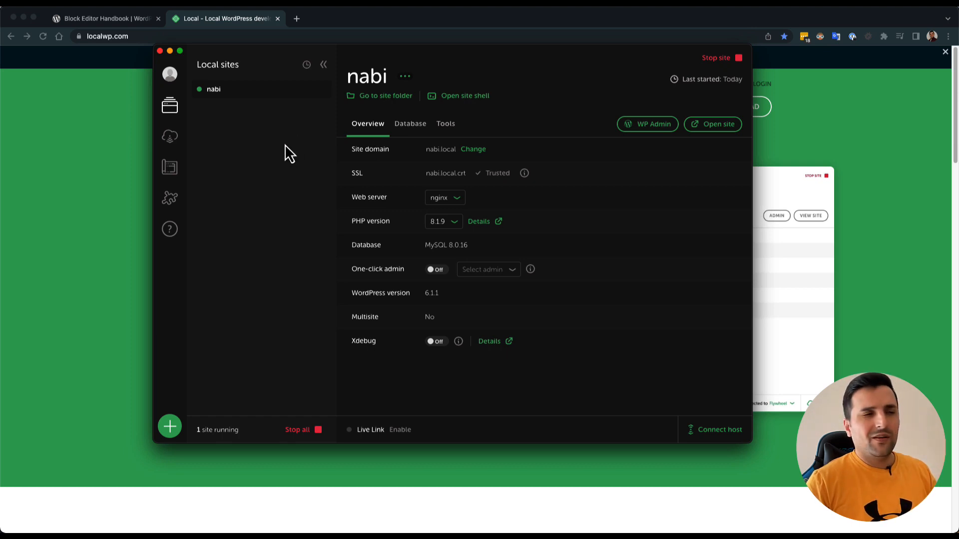
mouse_move(311, 132)
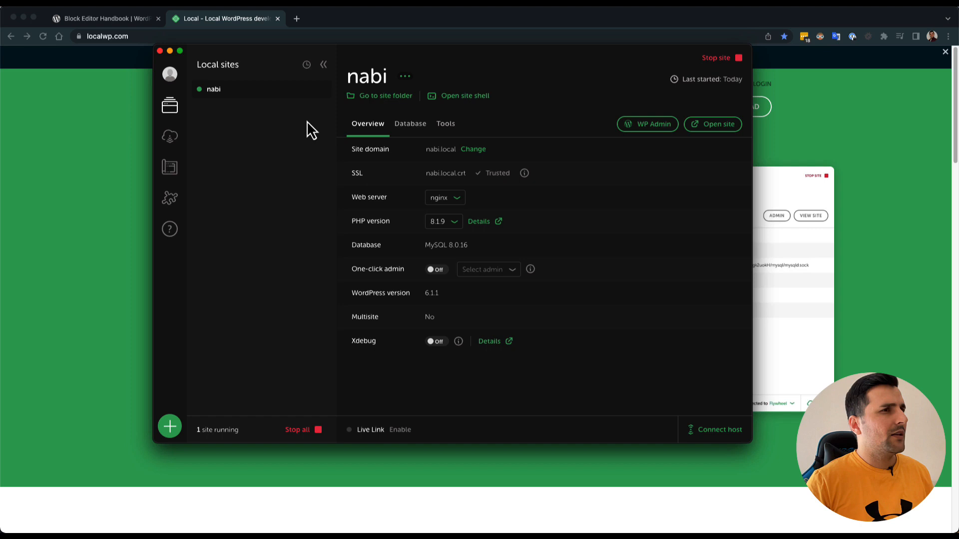
mouse_move(712, 123)
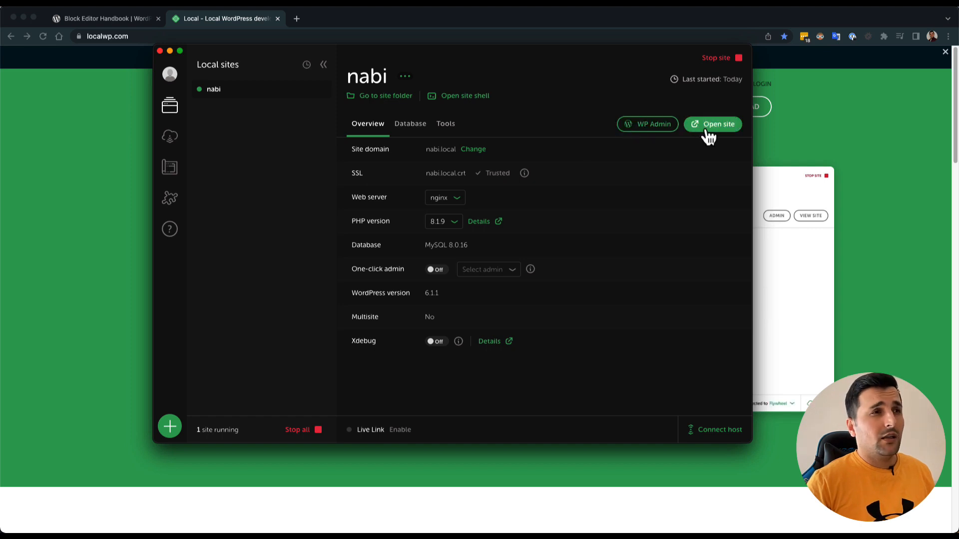
- Launch the running nabi site at nabi.local in Chrome from Local
click(712, 124)
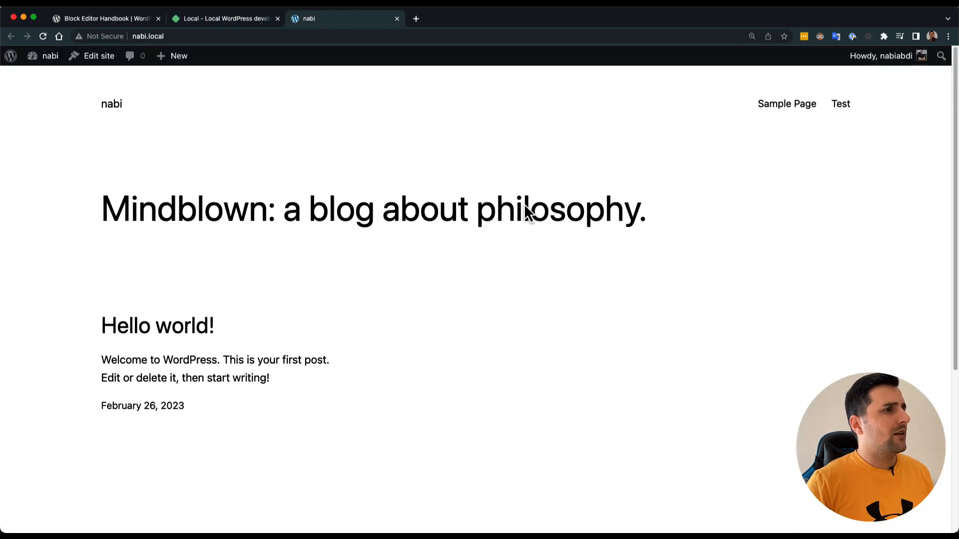
mouse_move(631, 285)
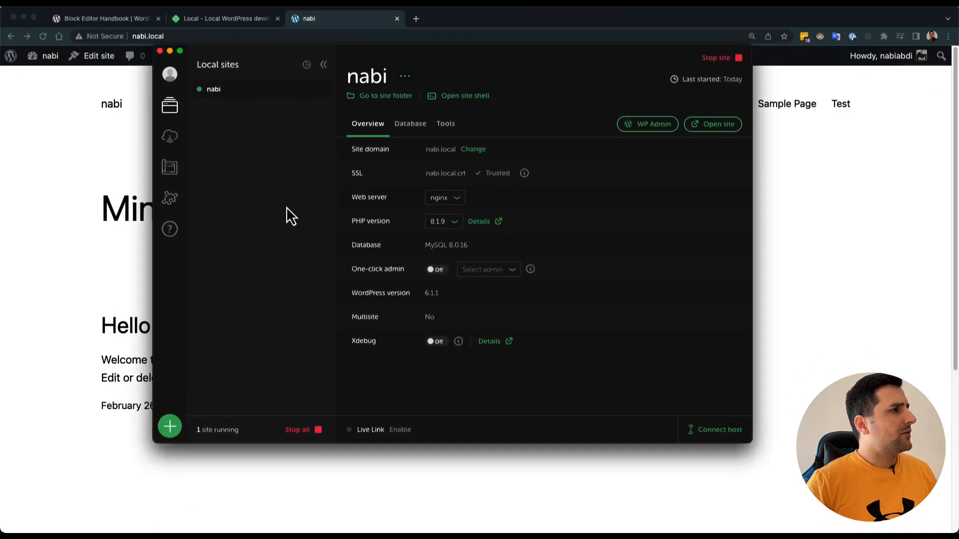
mouse_move(170, 427)
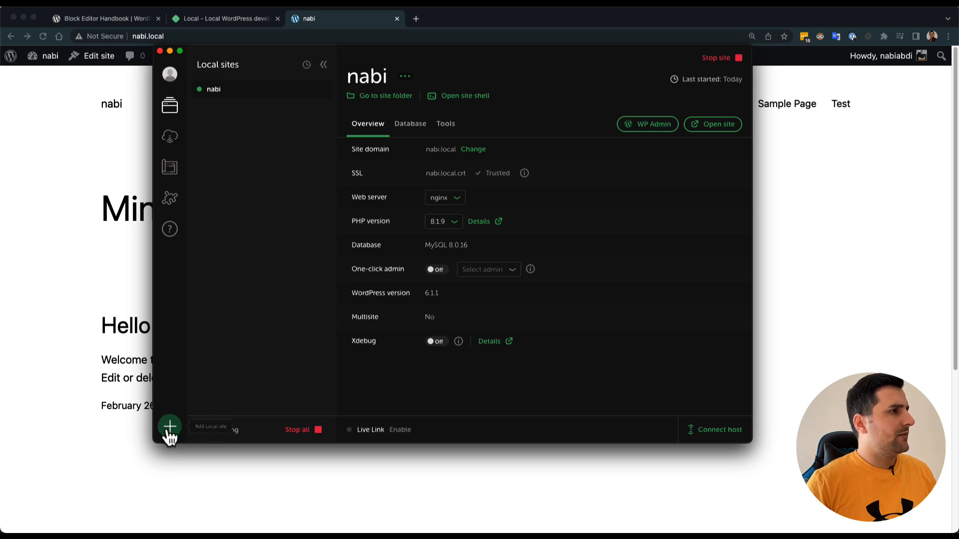
- Start adding a site in Local with 'Create a new site' as the chosen option
click(170, 427)
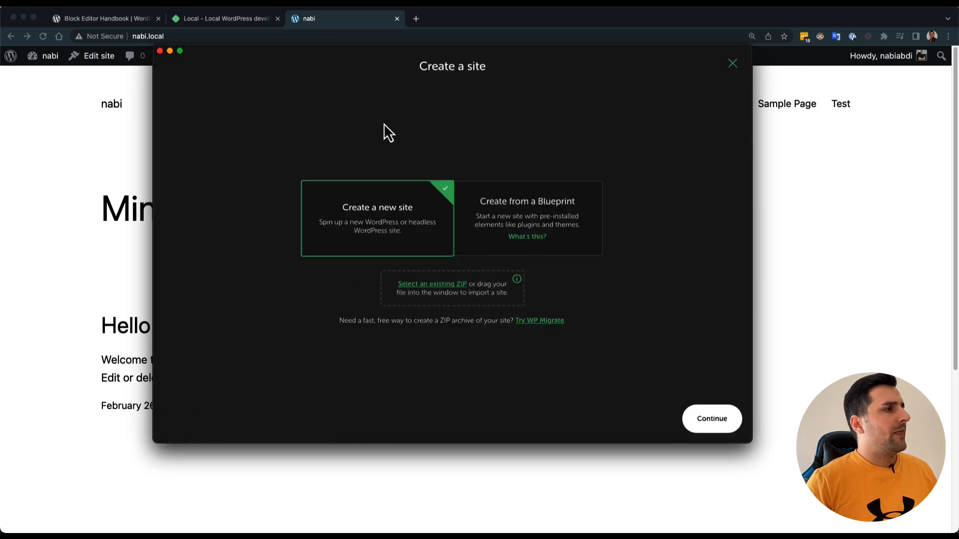
click(732, 62)
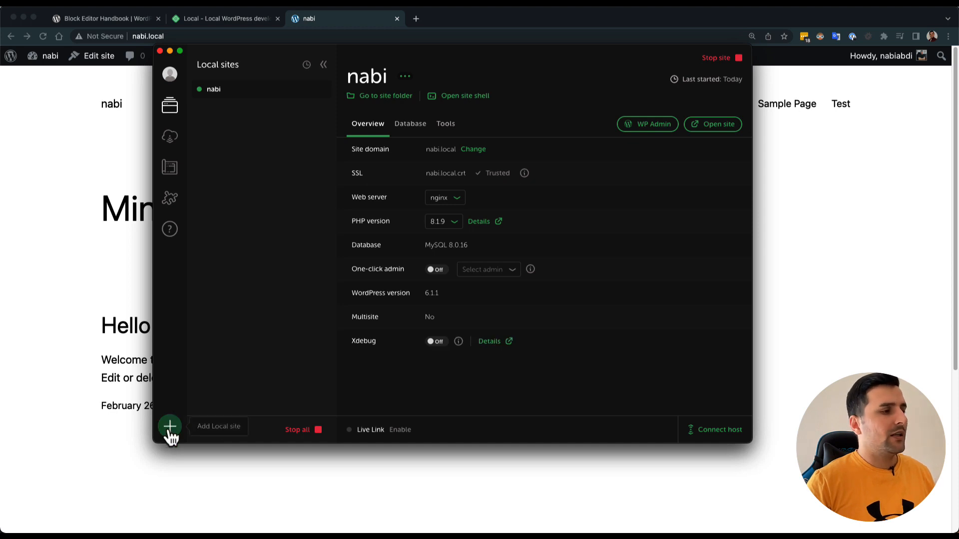
click(170, 427)
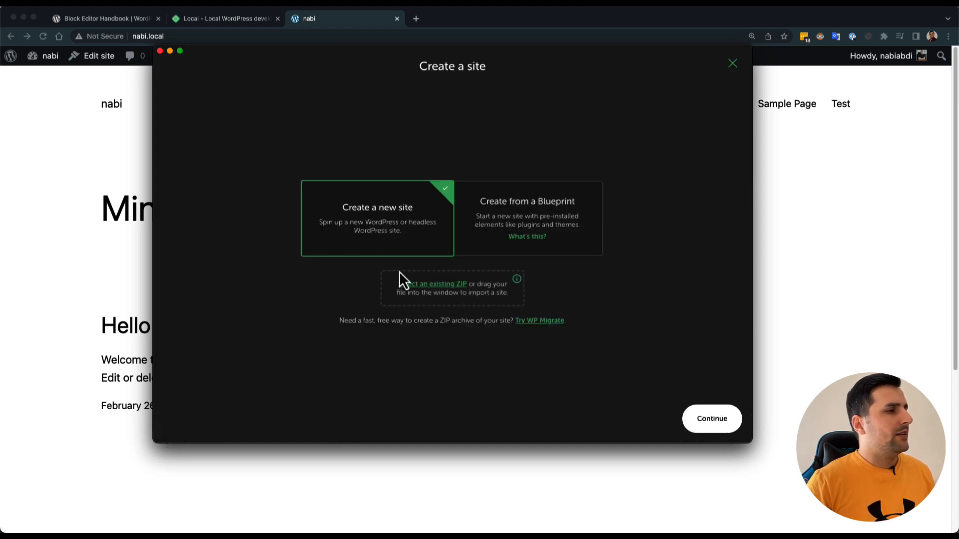
mouse_move(403, 225)
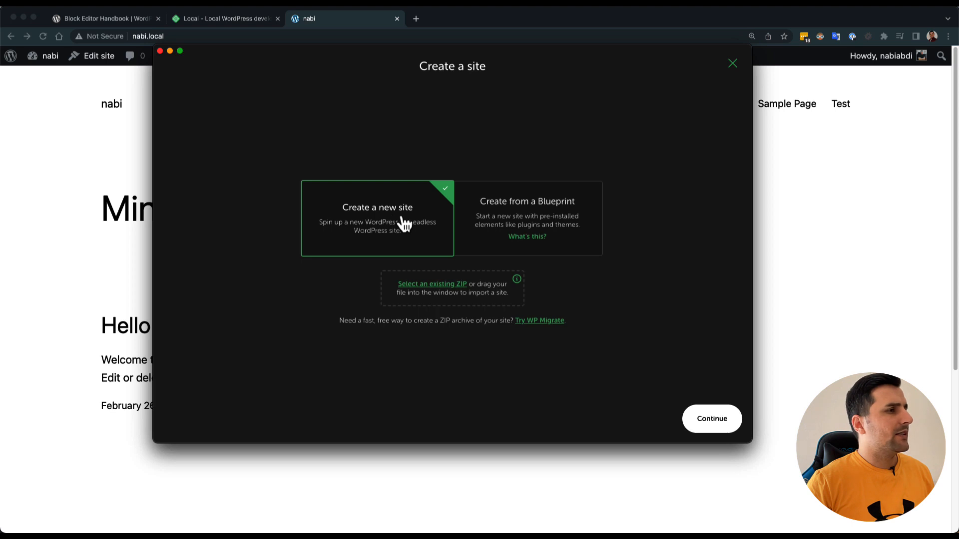
mouse_move(386, 230)
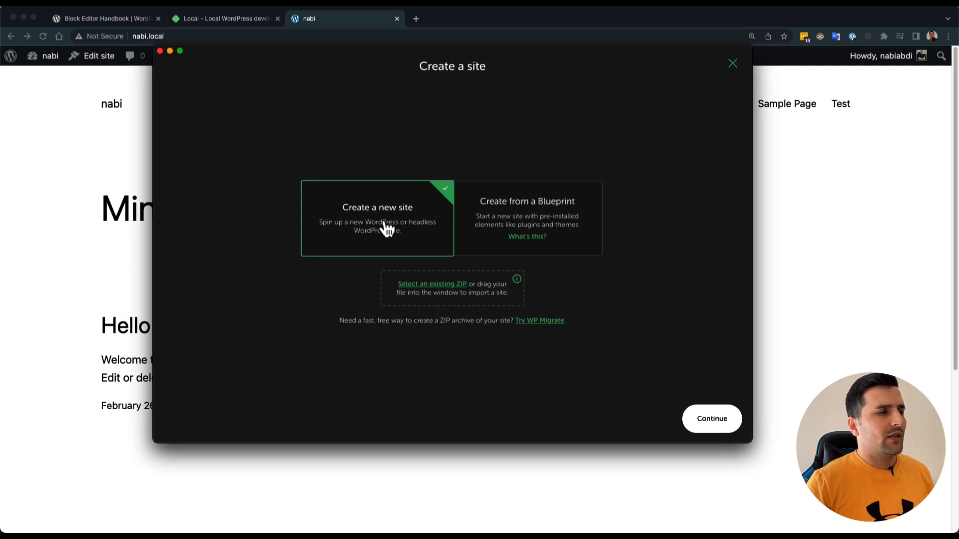
mouse_move(380, 225)
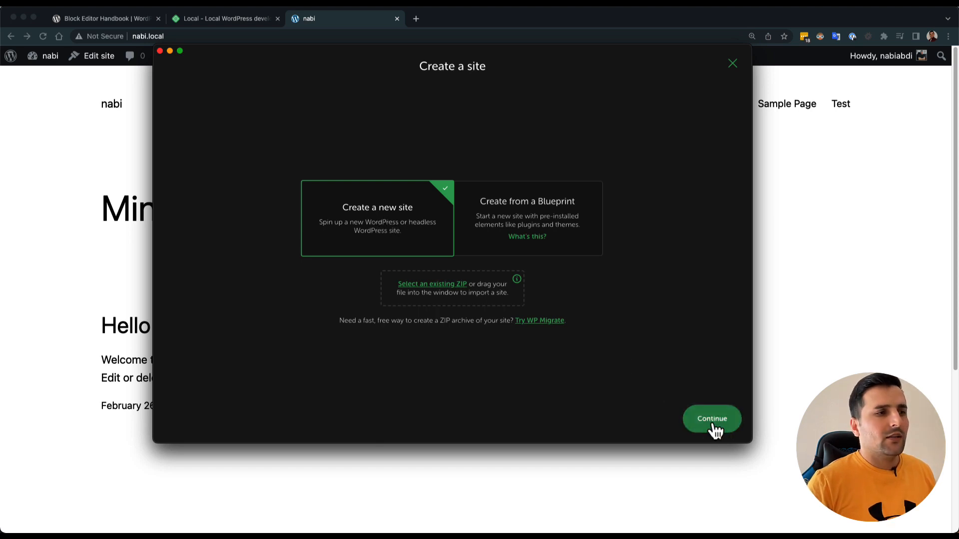
- Name the new site naviddev and reveal its domain naviddev.local and path ~/Local Sites/naviddev
click(711, 418)
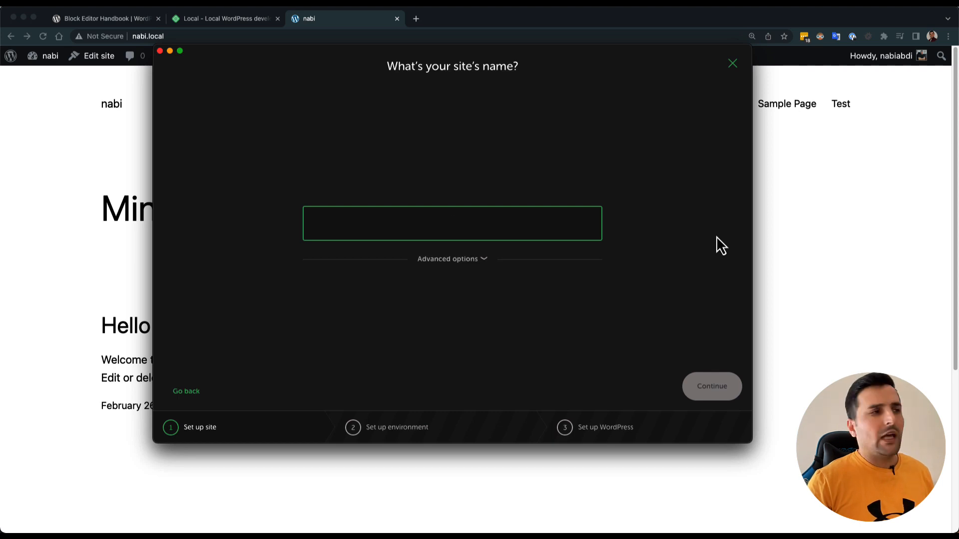
mouse_move(715, 242)
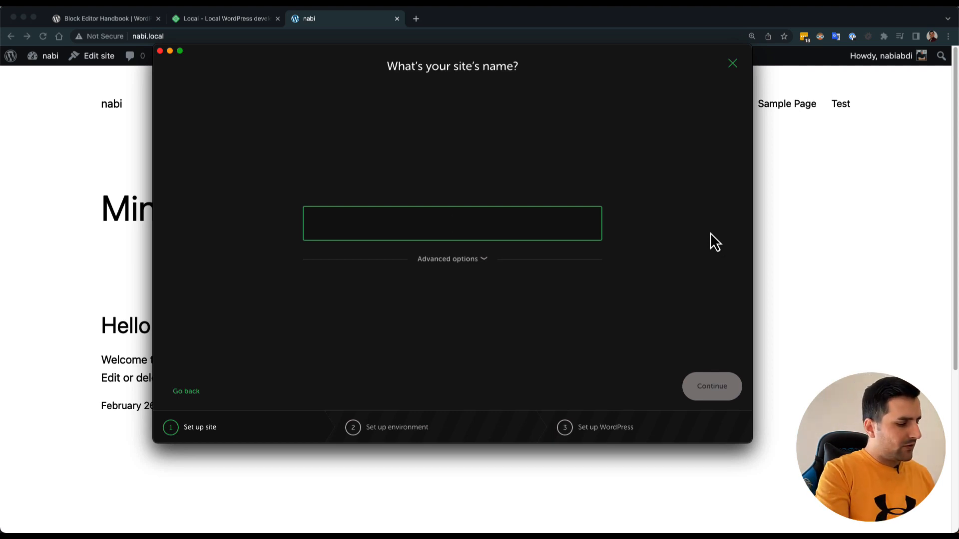
text(navidde)
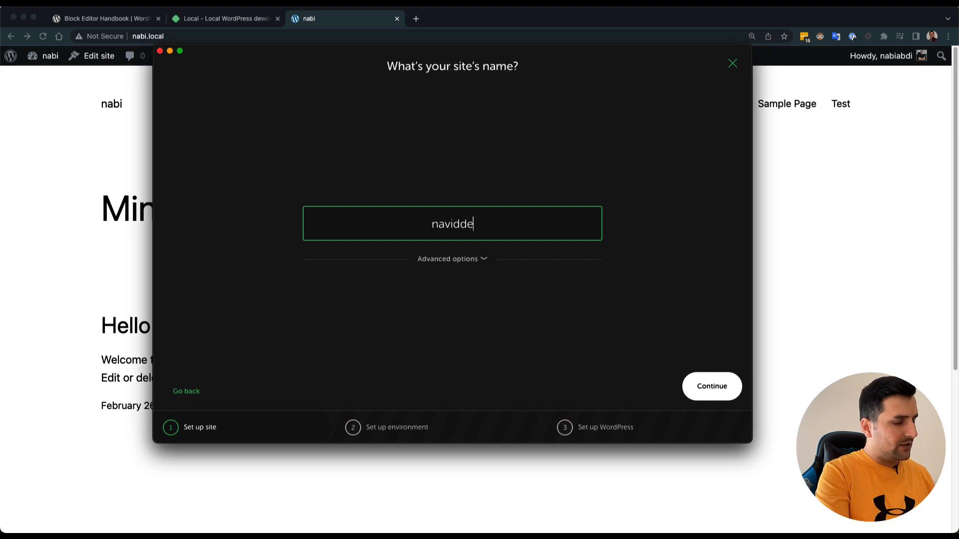
click(451, 259)
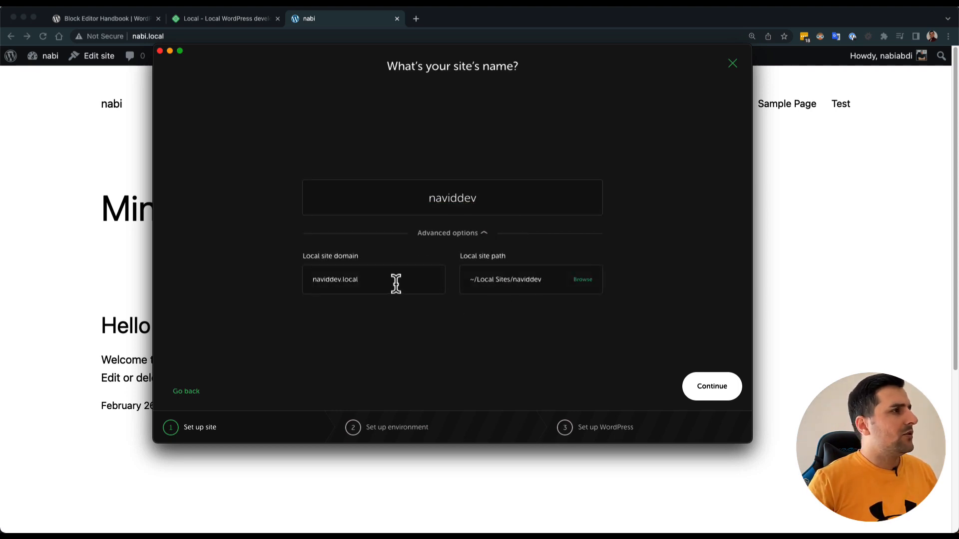
click(372, 280)
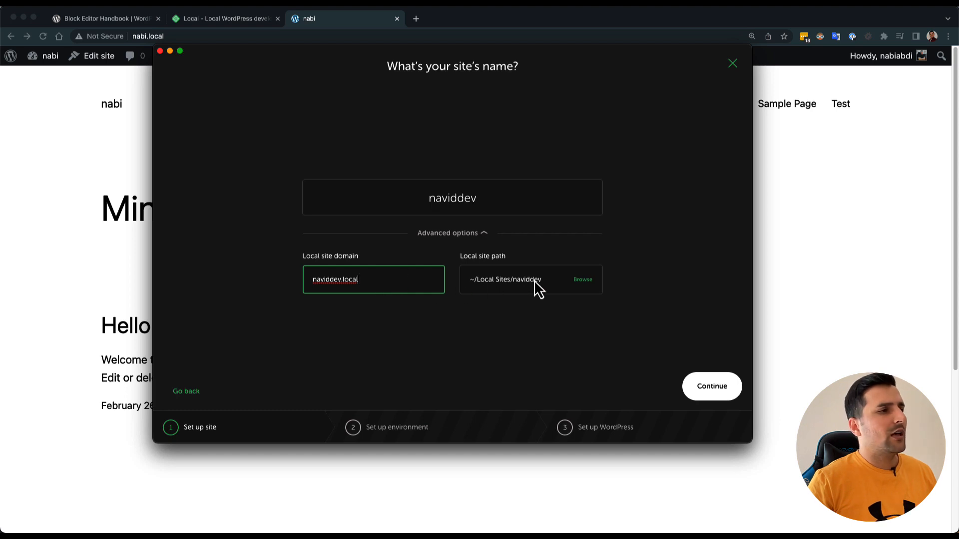
mouse_move(480, 269)
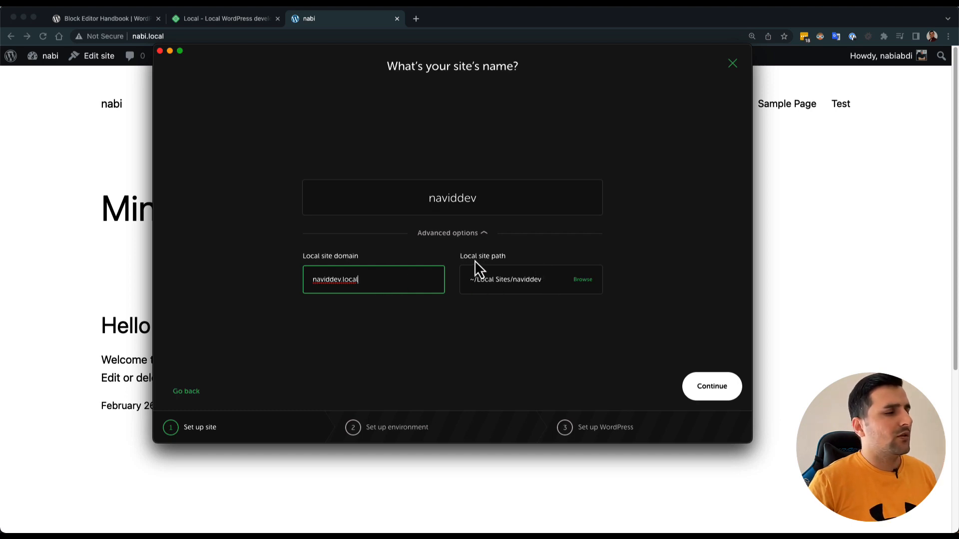
mouse_move(514, 266)
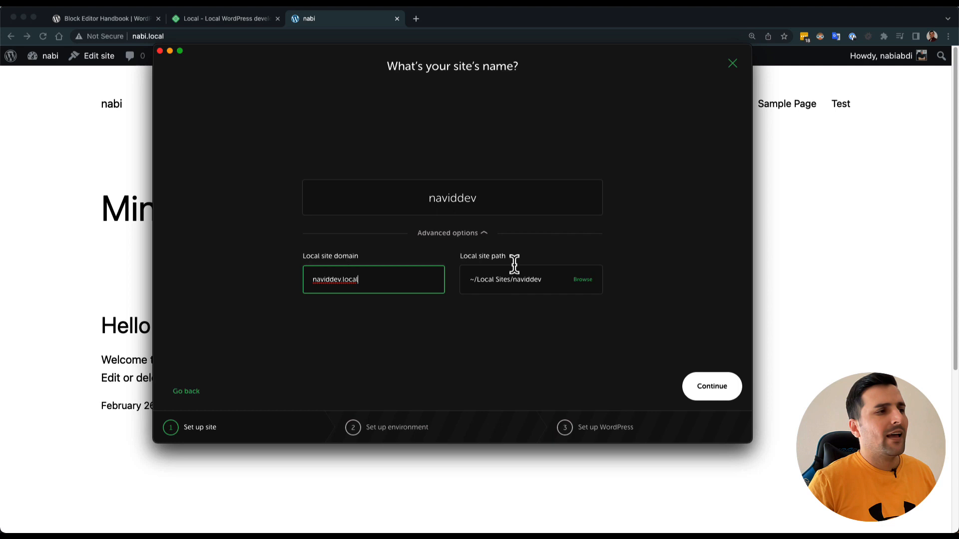
mouse_move(481, 227)
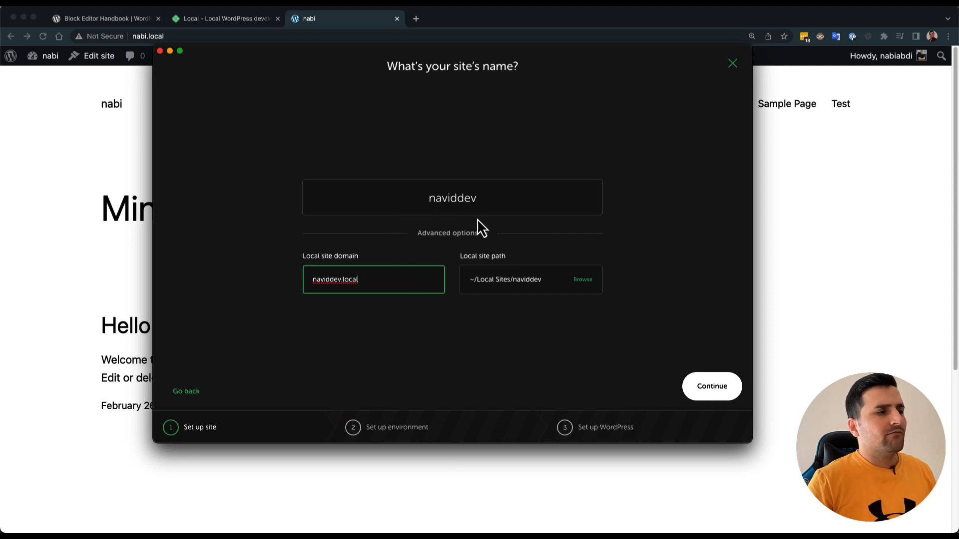
mouse_move(712, 385)
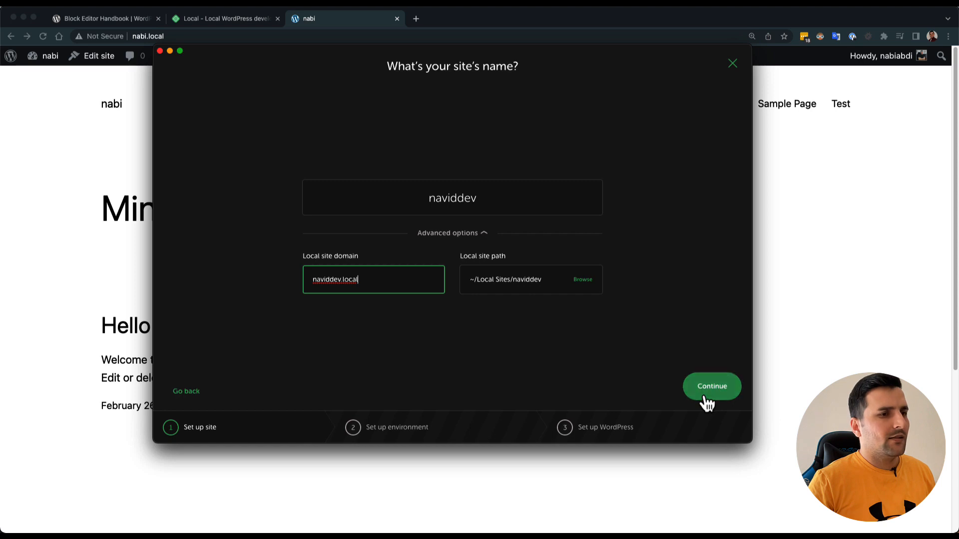
- Continue to the environment step, keeping the Preferred PHP 8.1.9, nginx, MySQL 8.0.16 setup
click(711, 386)
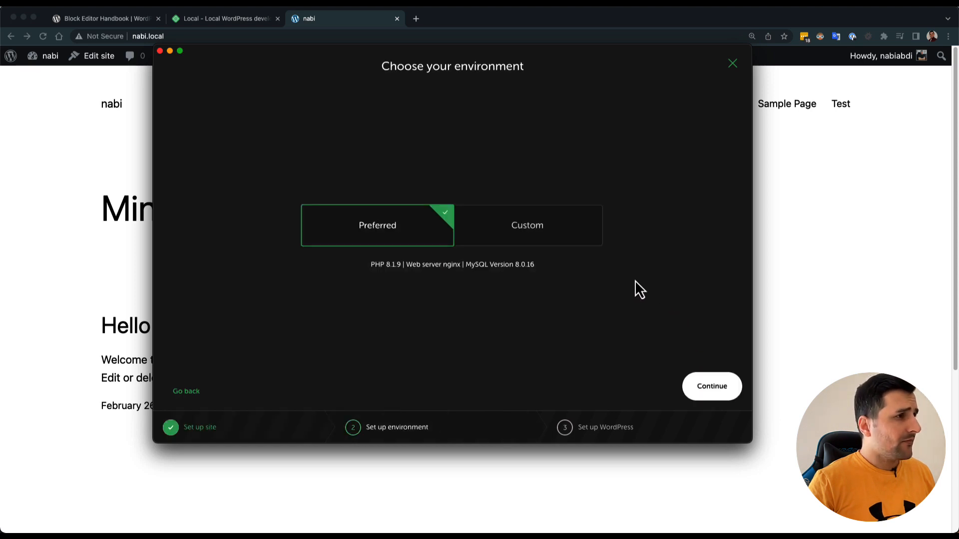
mouse_move(380, 241)
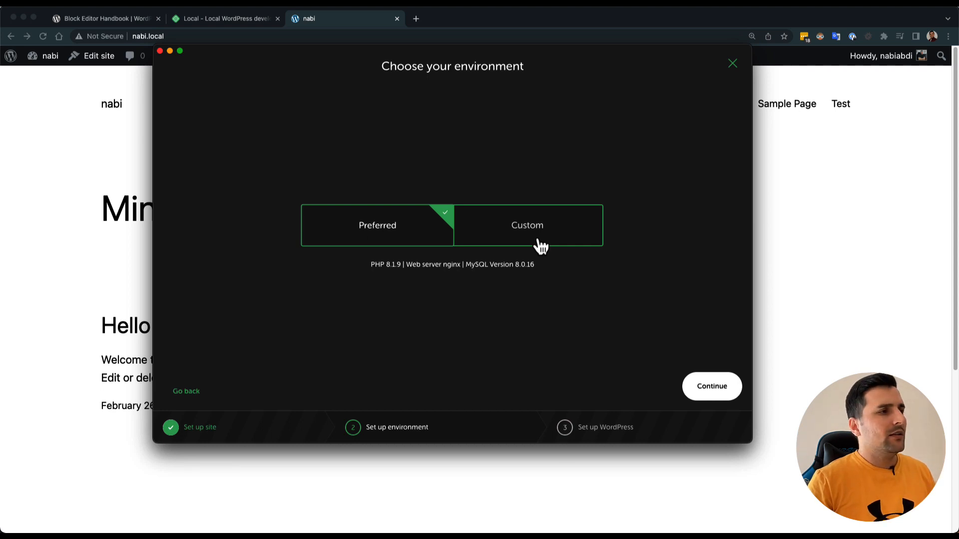
mouse_move(740, 401)
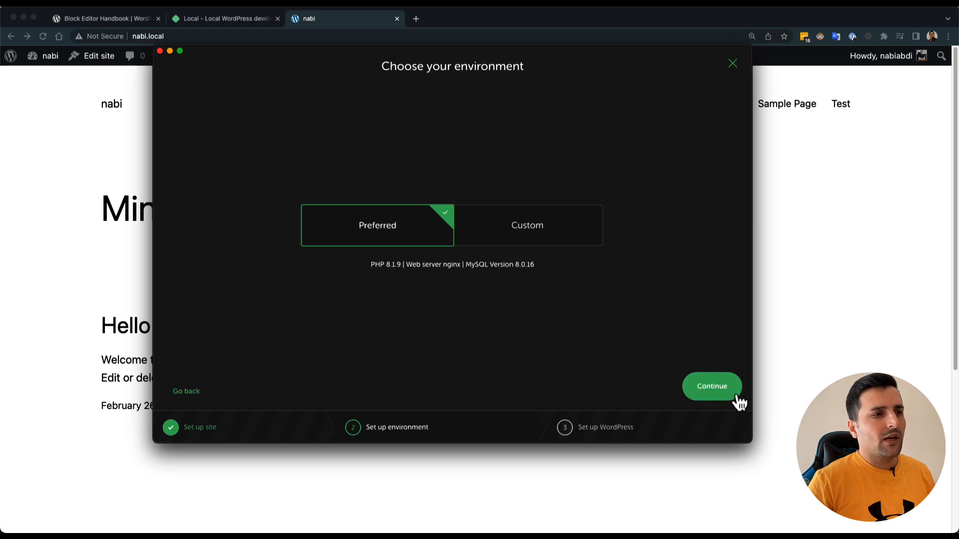
- Move to the WordPress setup step and fill in the admin username, password and email
click(711, 386)
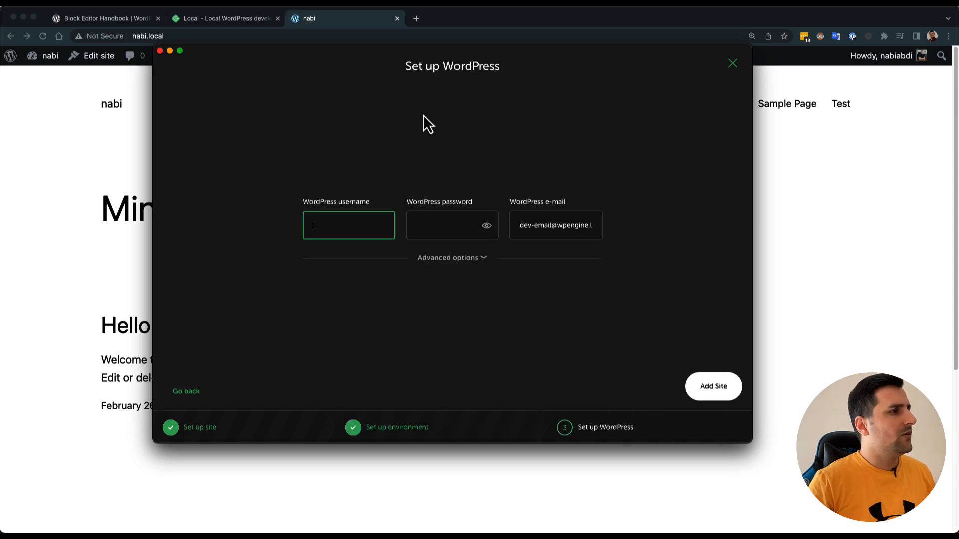
mouse_move(437, 386)
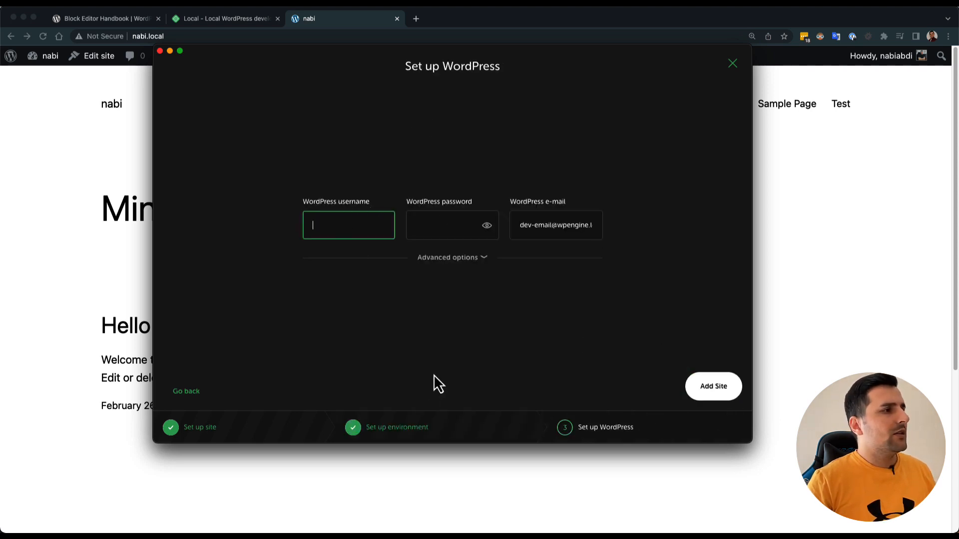
mouse_move(451, 353)
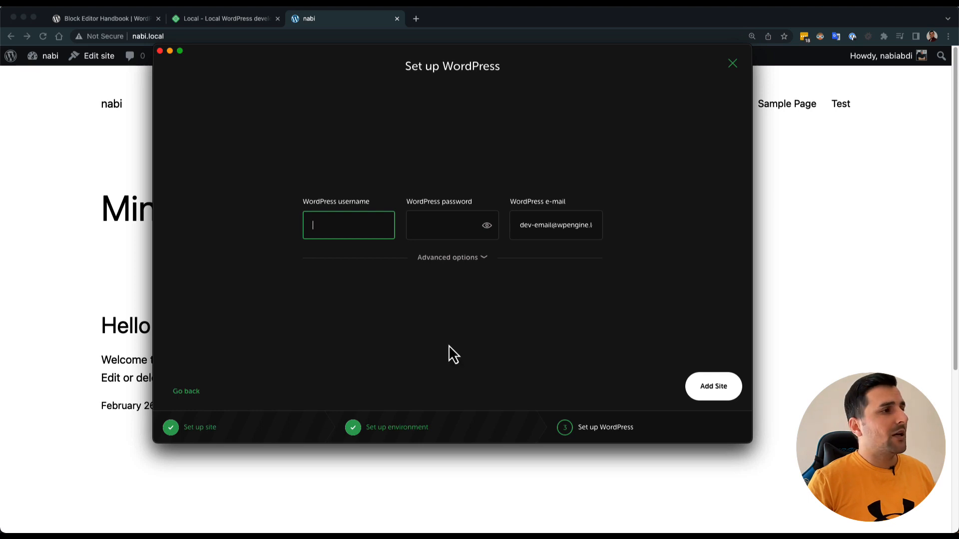
mouse_move(459, 337)
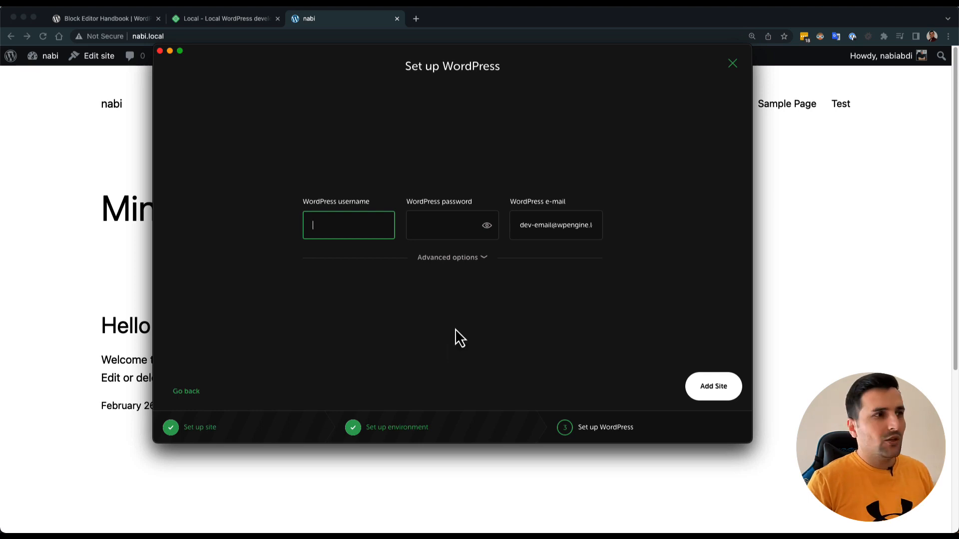
mouse_move(527, 214)
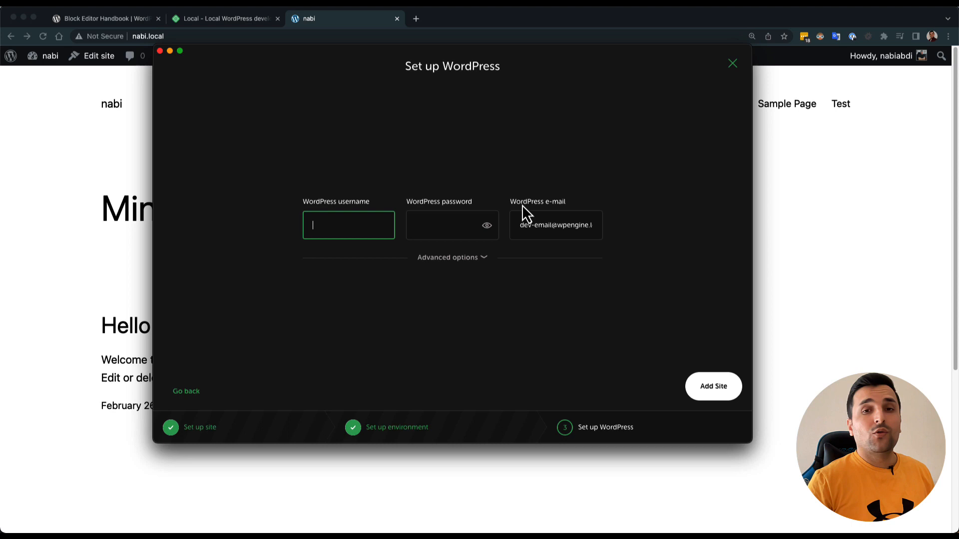
mouse_move(378, 233)
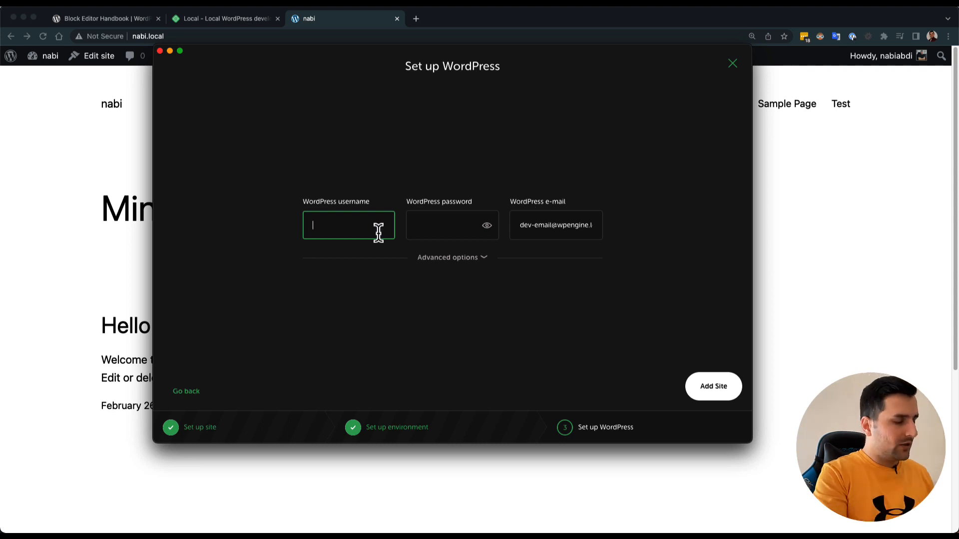
text(nabiabdi)
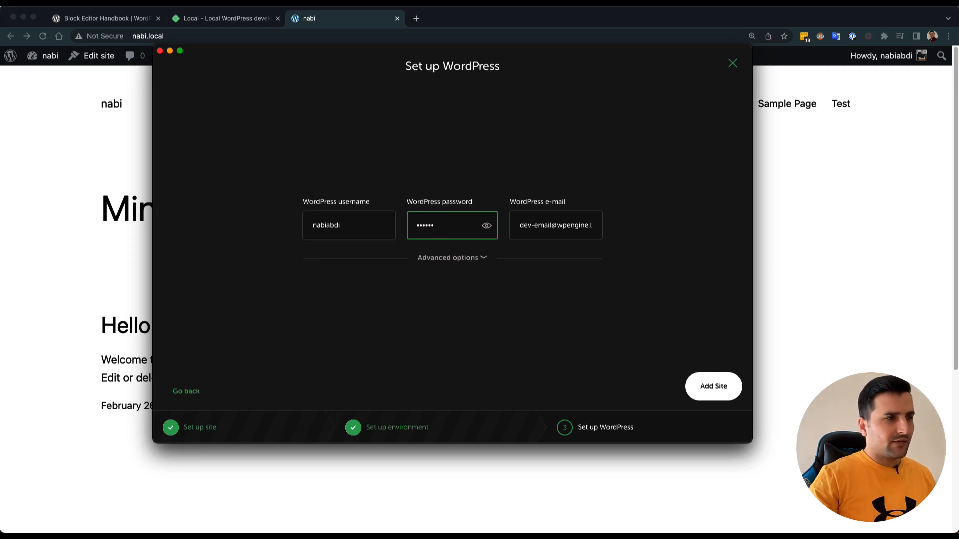
click(487, 225)
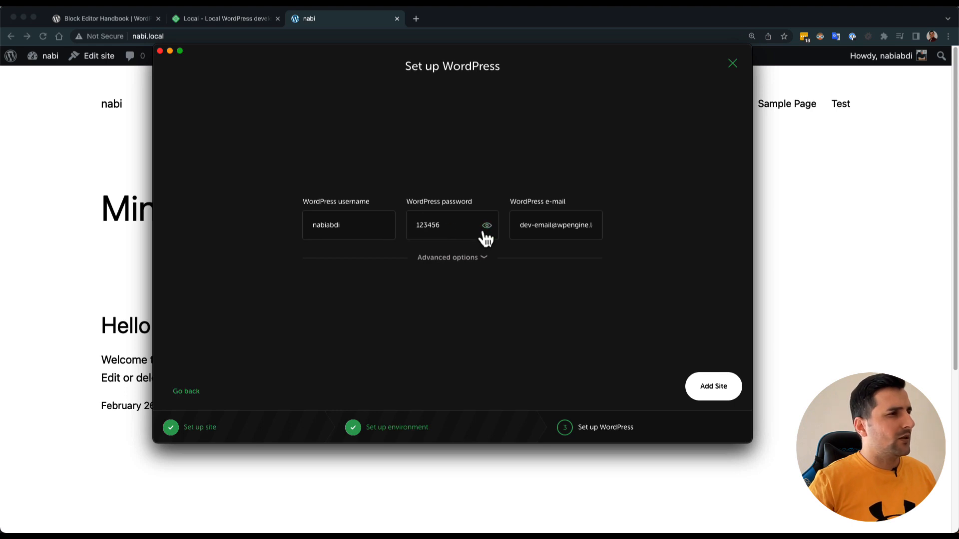
- Check in Advanced options that Multisite stays No, then collapse them again
click(452, 257)
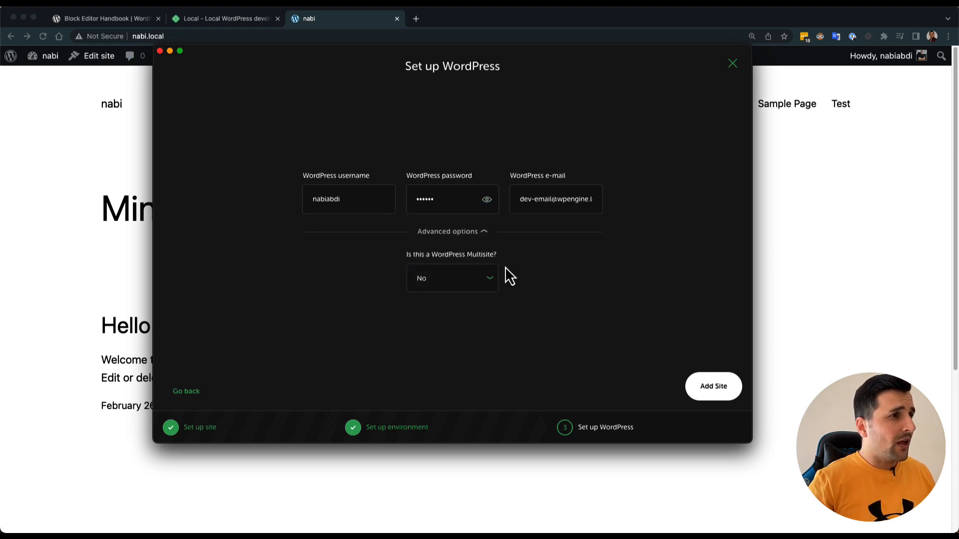
mouse_move(501, 269)
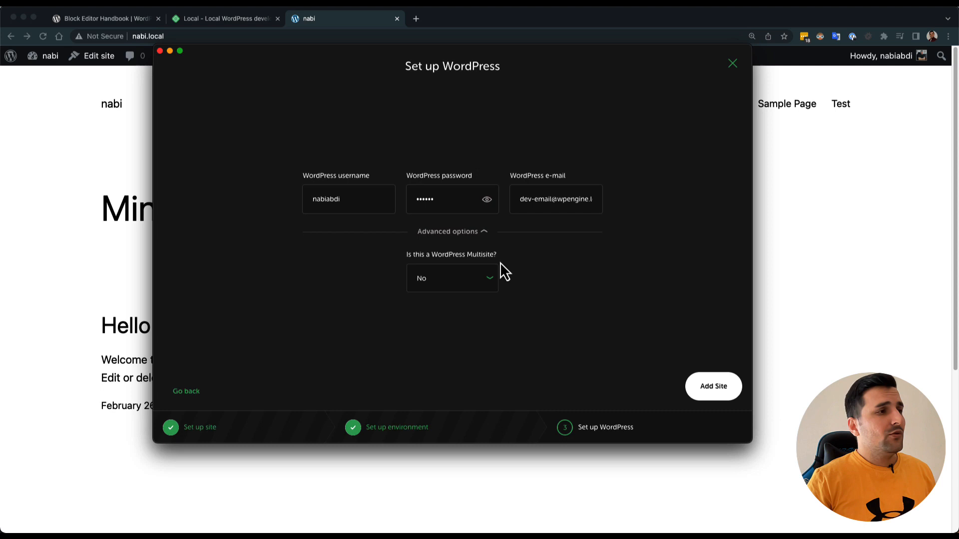
mouse_move(535, 272)
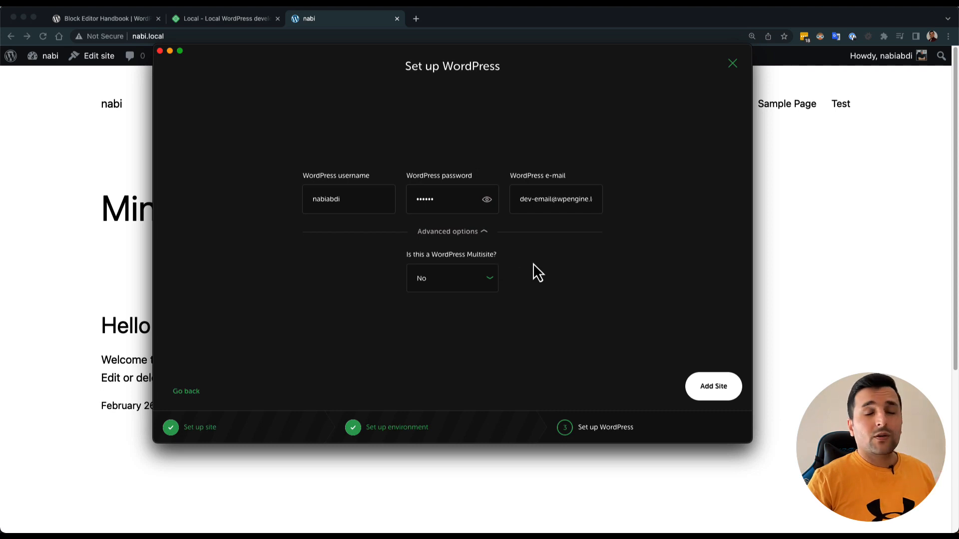
click(451, 277)
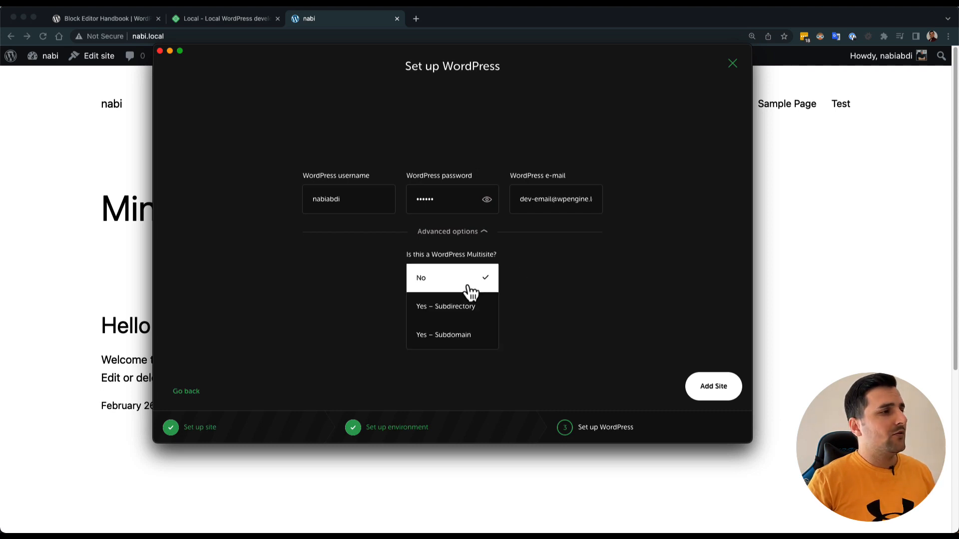
click(453, 277)
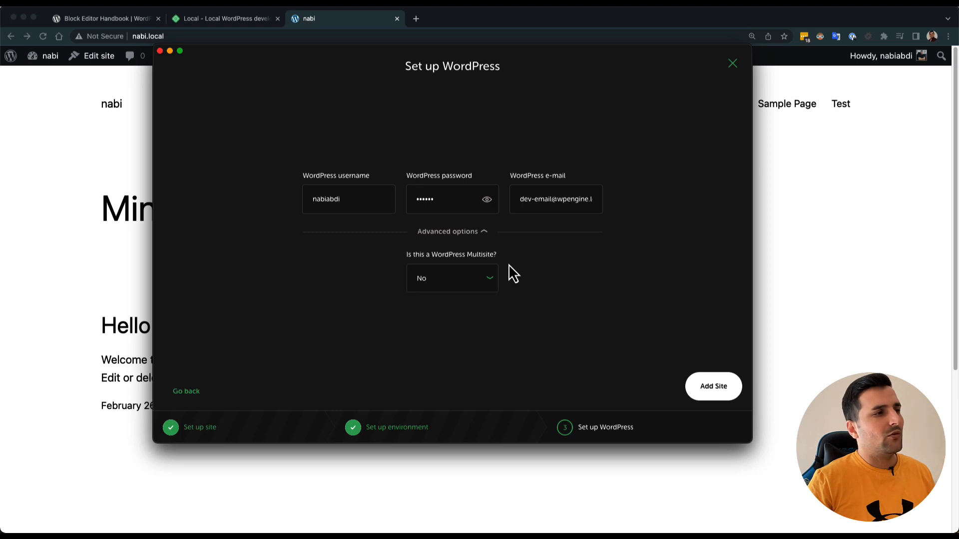
click(451, 231)
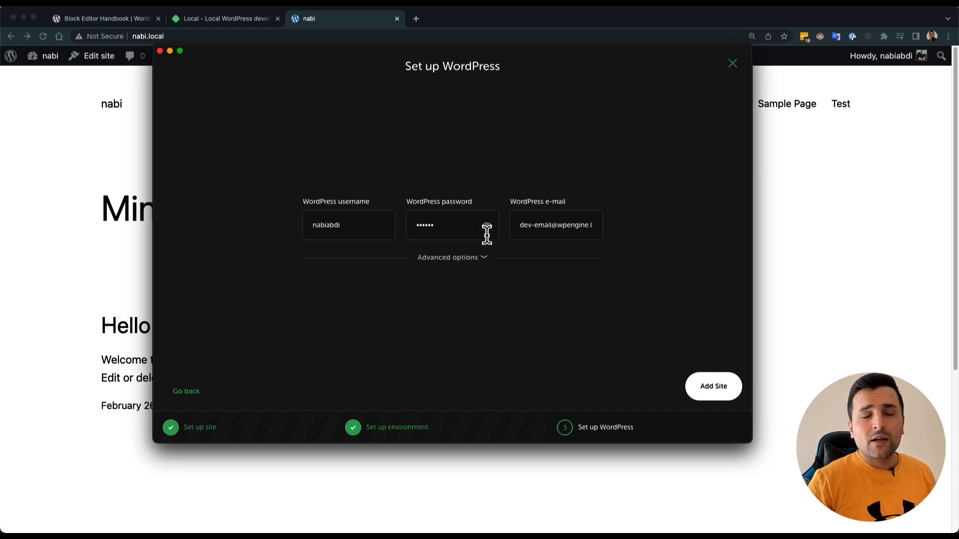
mouse_move(484, 268)
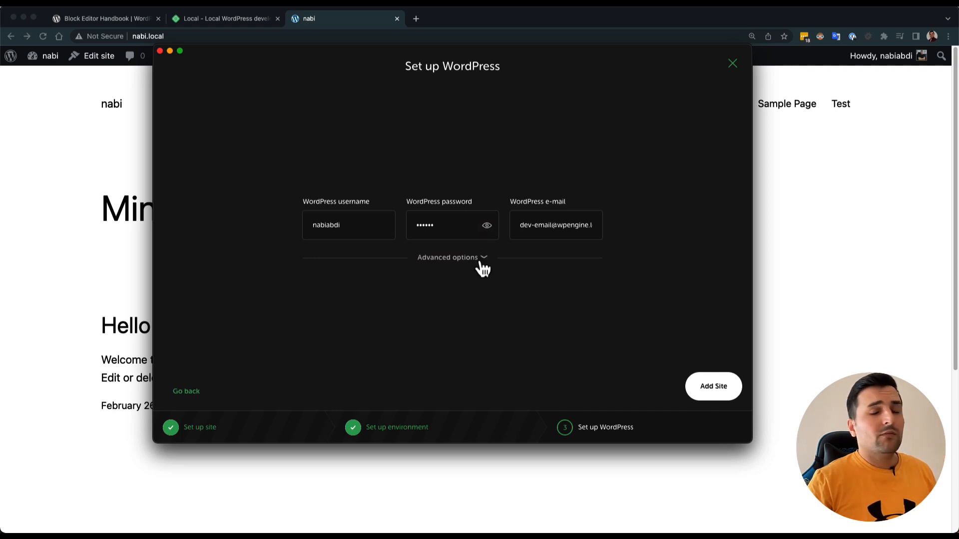
mouse_move(713, 386)
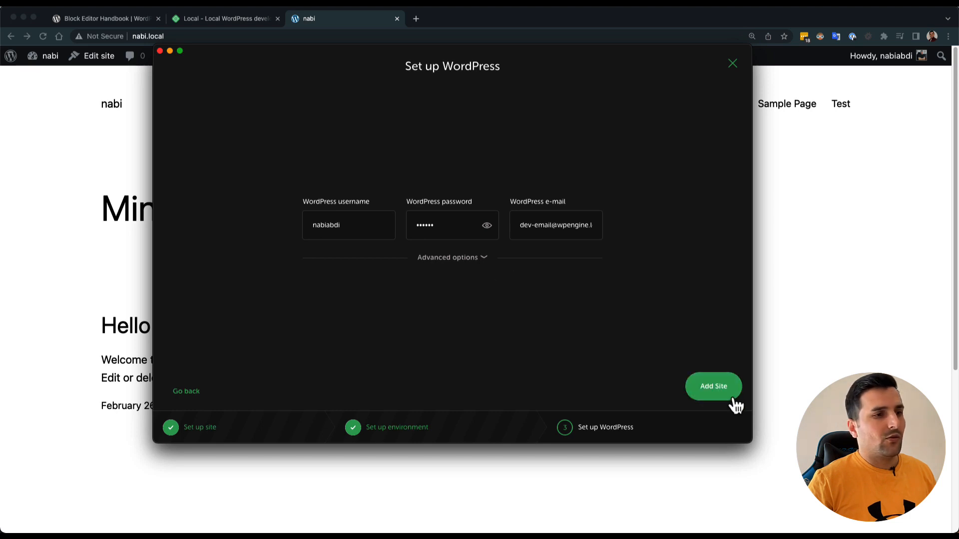
- Add the naviddev site and authorize Local's system change with the macOS password
click(713, 386)
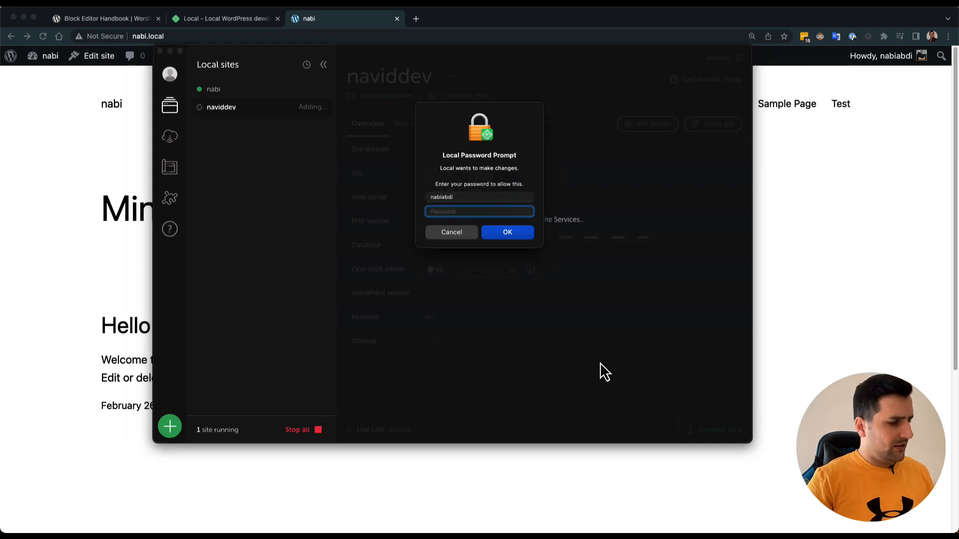
text(password)
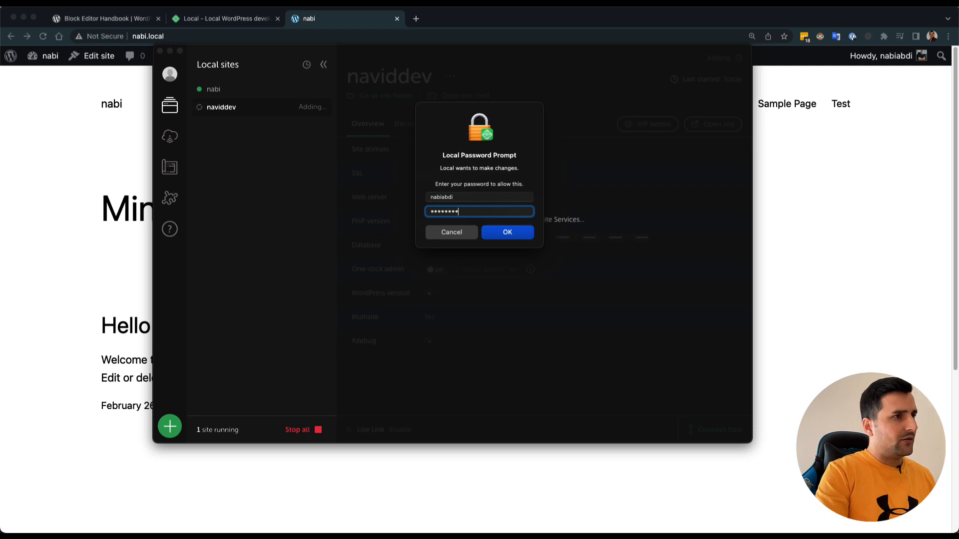
click(506, 233)
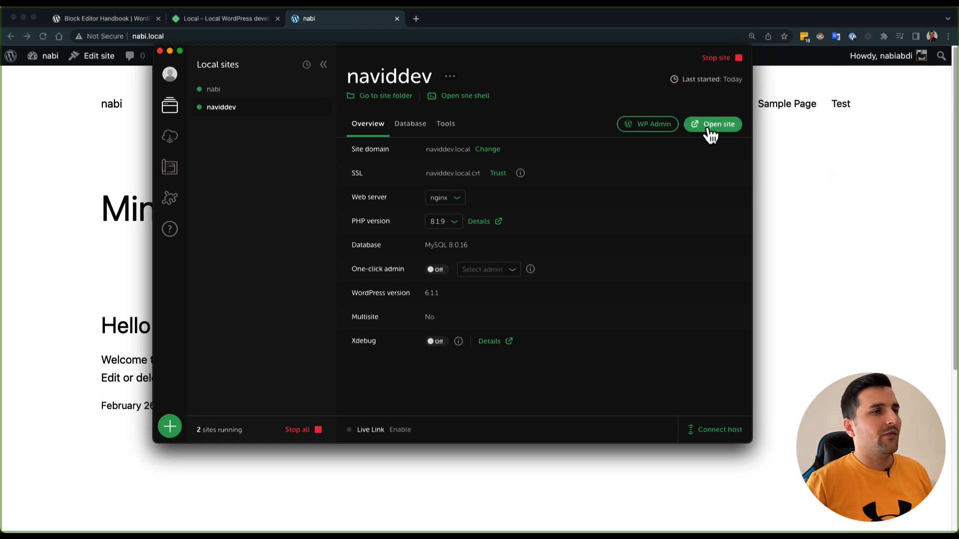
- Load naviddev.local in Chrome, continuing past the not-secure connection warning
click(713, 124)
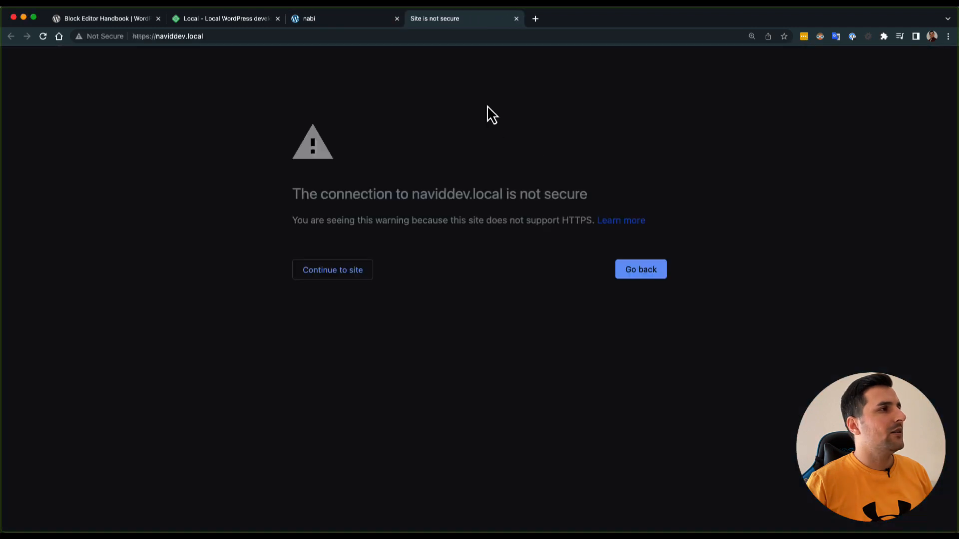
mouse_move(339, 183)
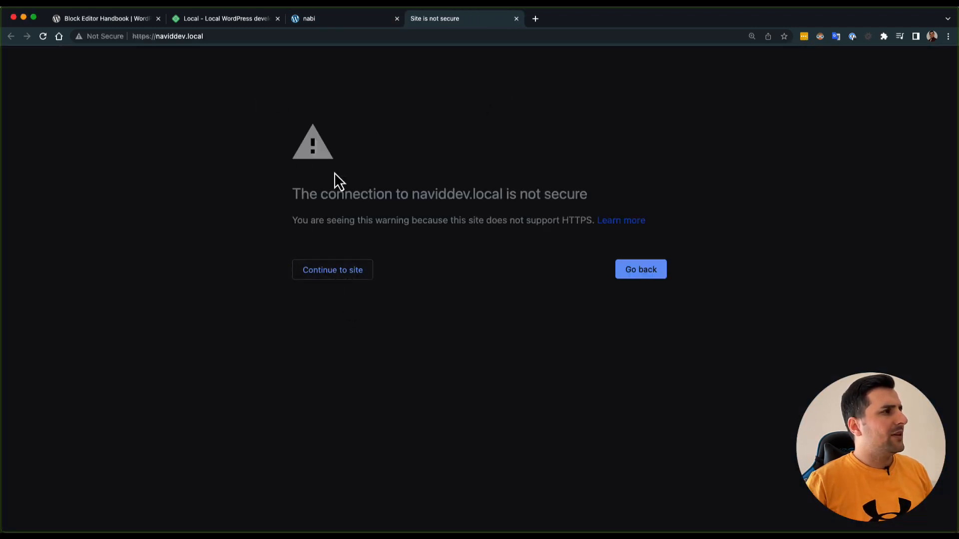
click(332, 269)
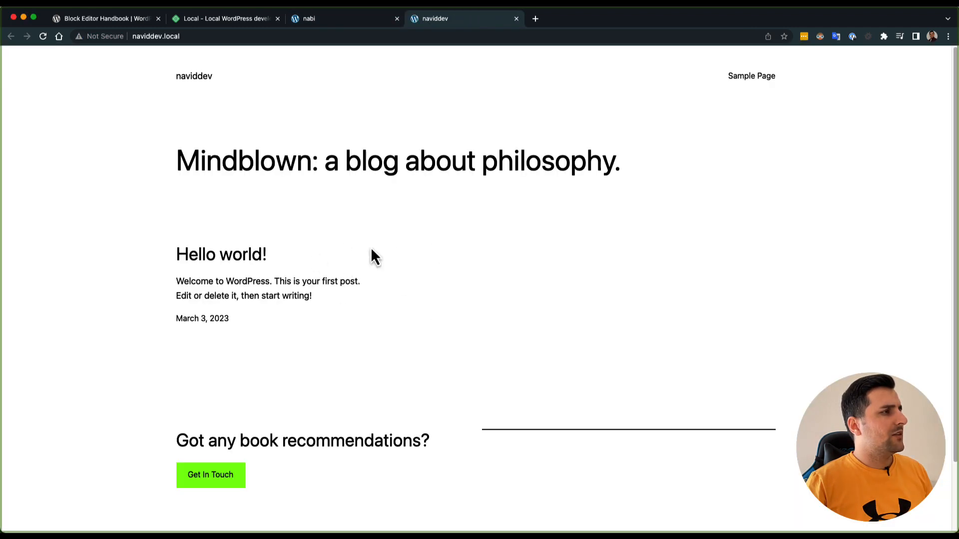
mouse_move(481, 119)
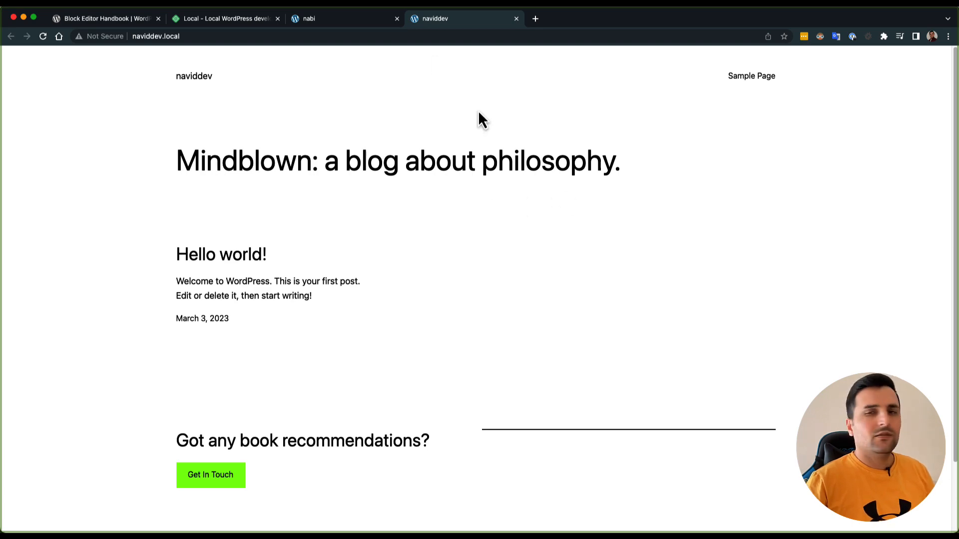
mouse_move(477, 124)
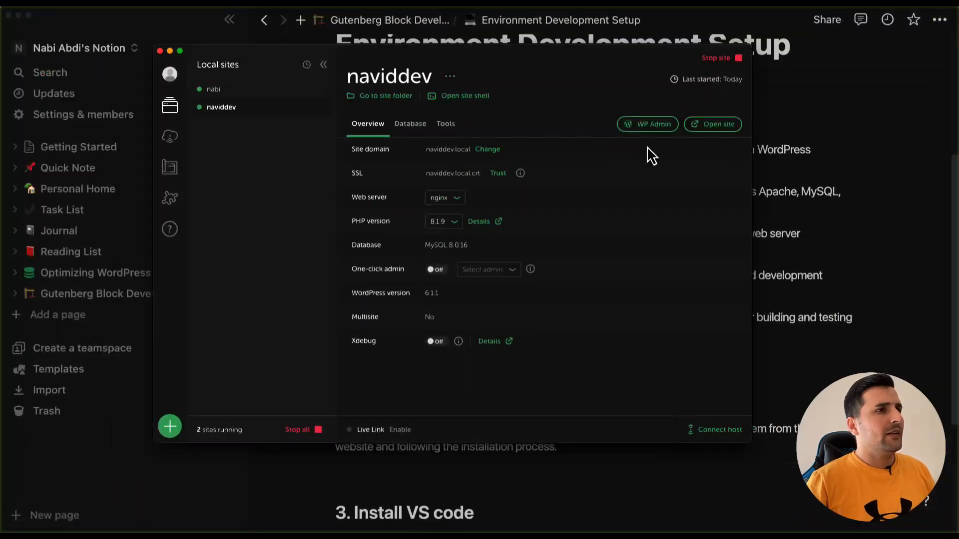
mouse_move(647, 129)
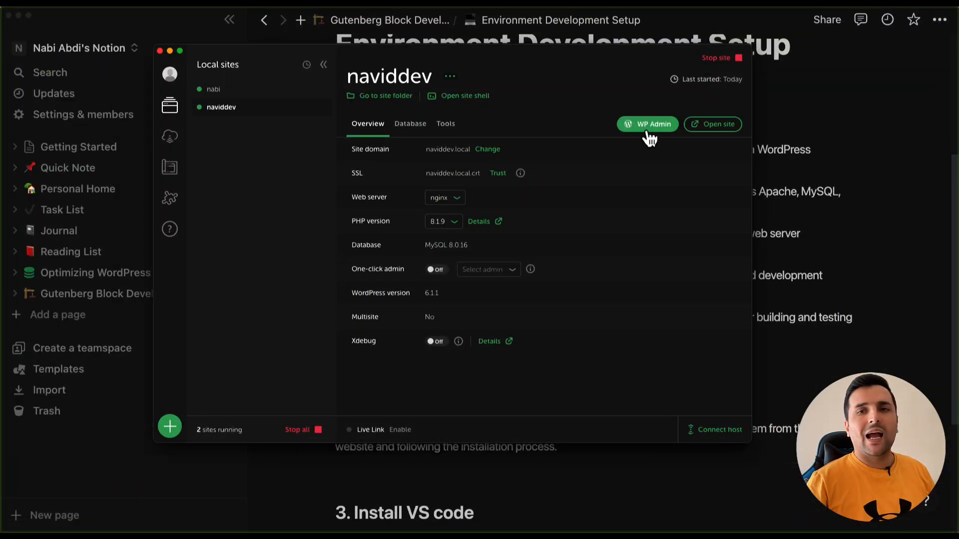
mouse_move(595, 141)
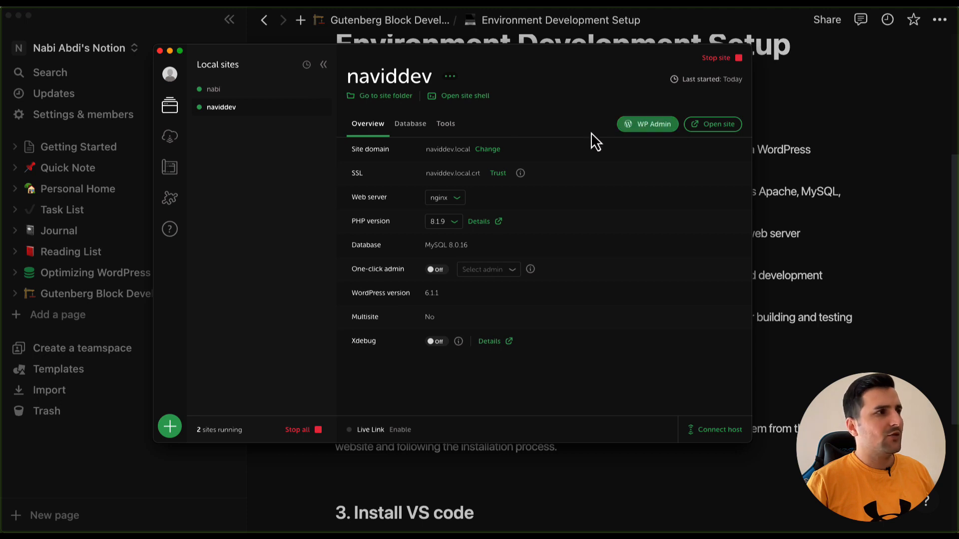
mouse_move(381, 105)
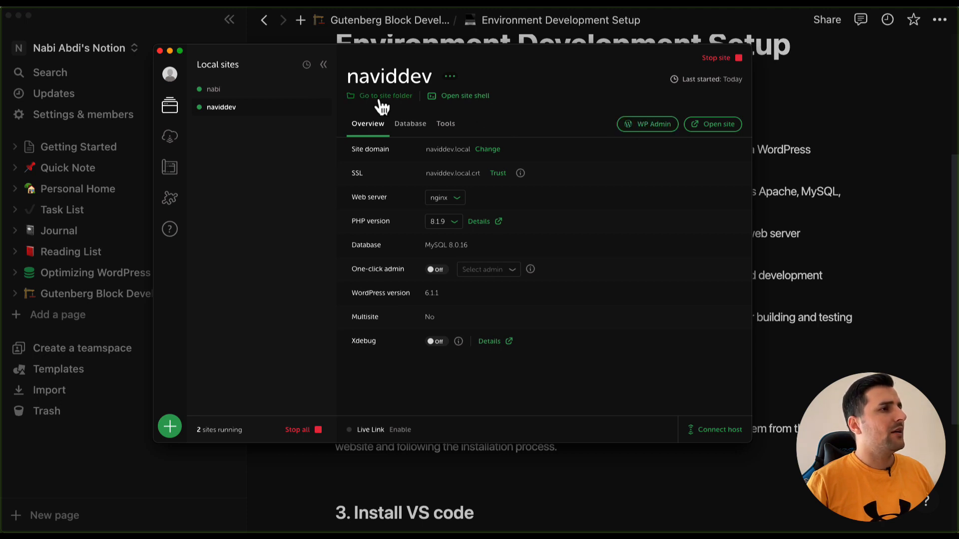
mouse_move(477, 239)
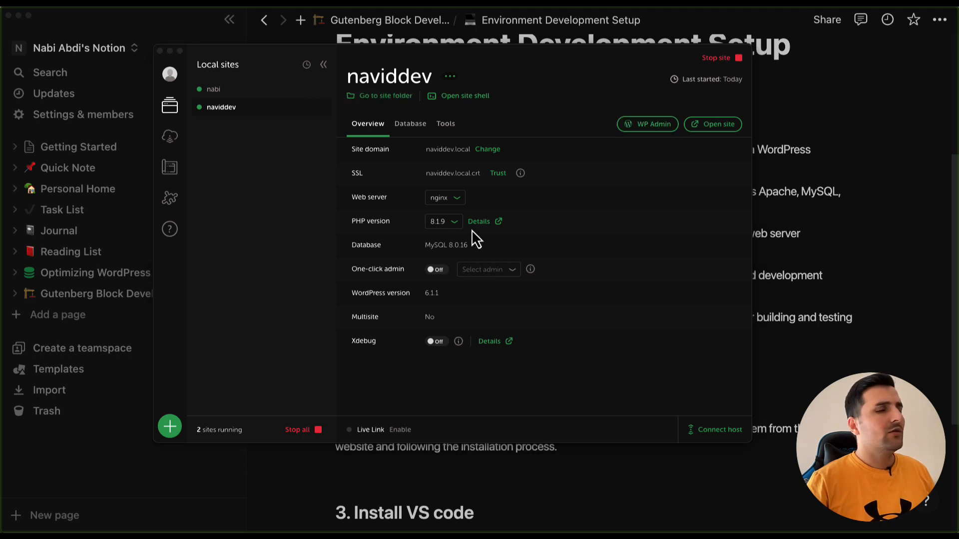
- Show the naviddev site folder in Finder with its app, conf and logs subfolders
click(383, 95)
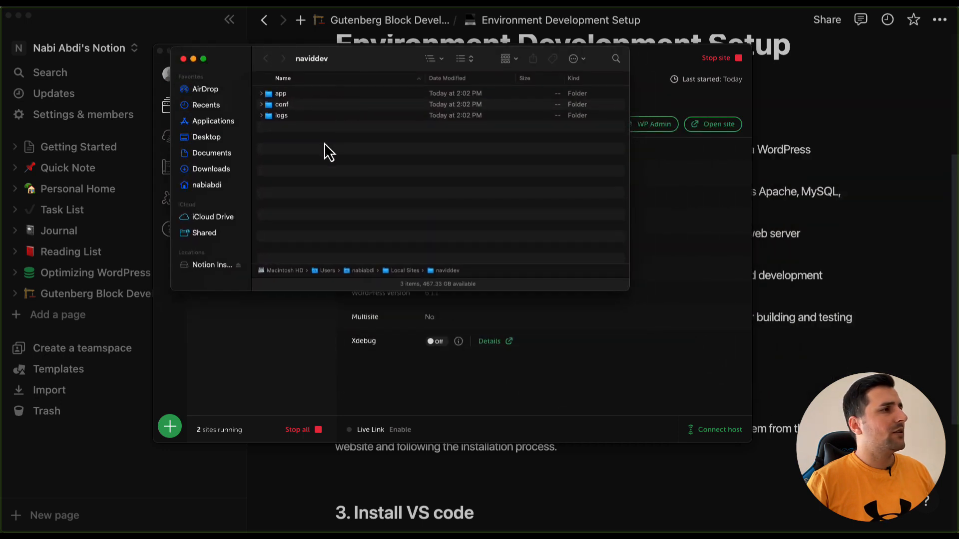
mouse_move(299, 104)
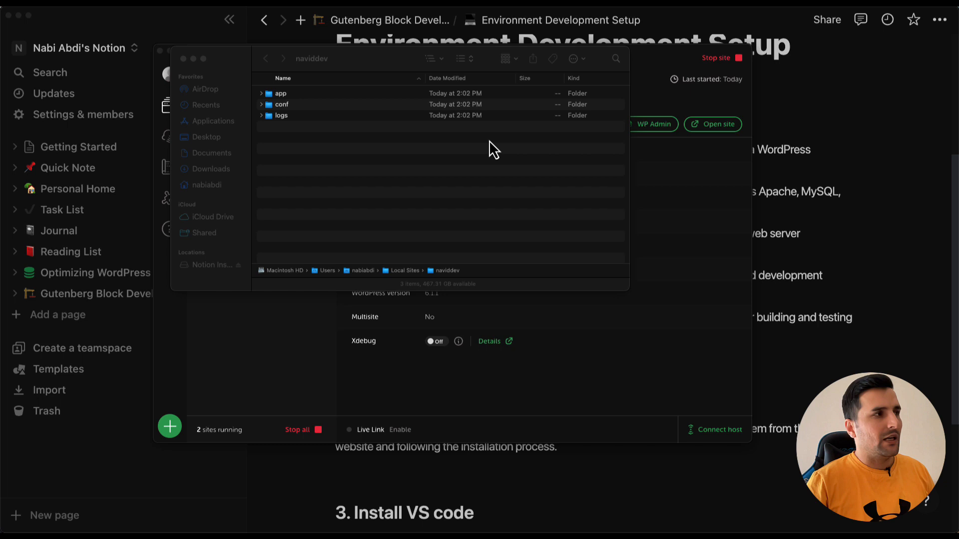
mouse_move(531, 213)
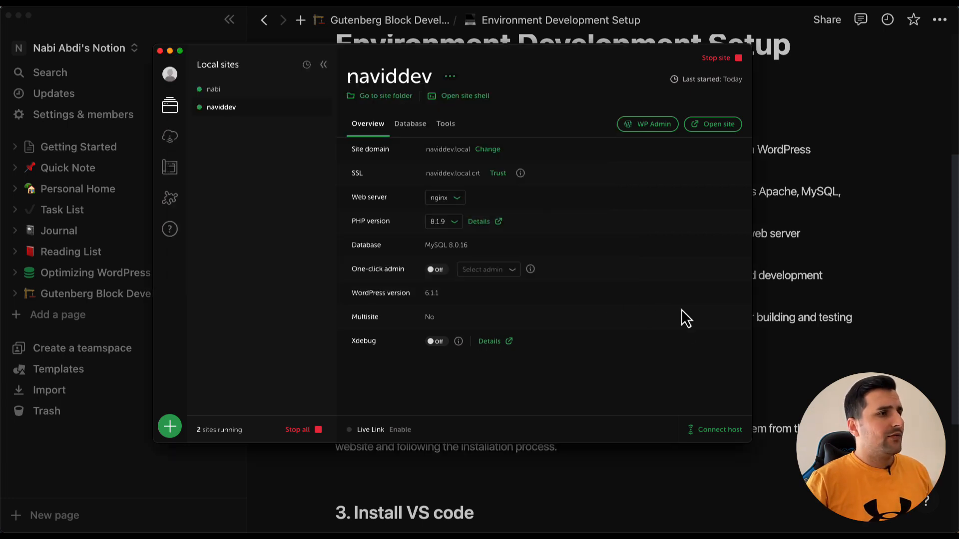
mouse_move(810, 256)
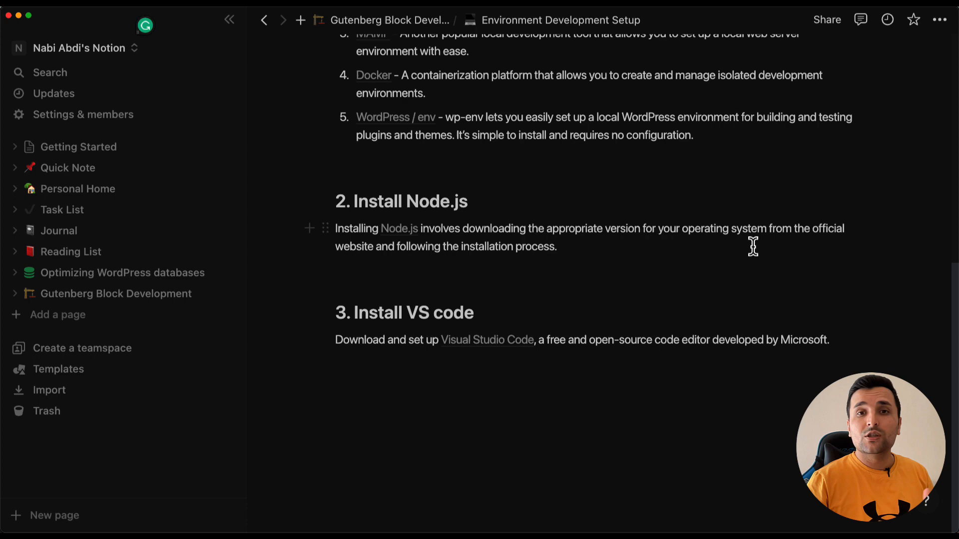
mouse_move(399, 228)
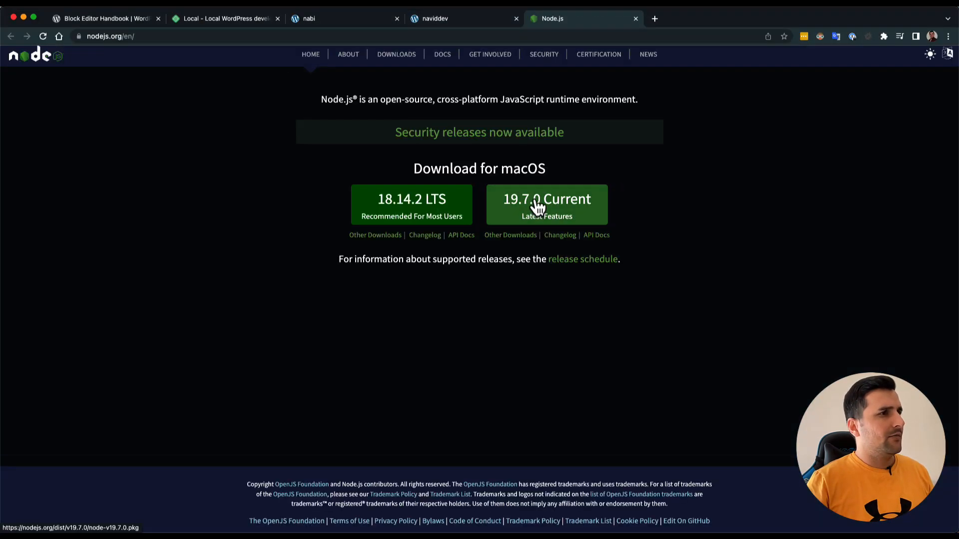
mouse_move(709, 237)
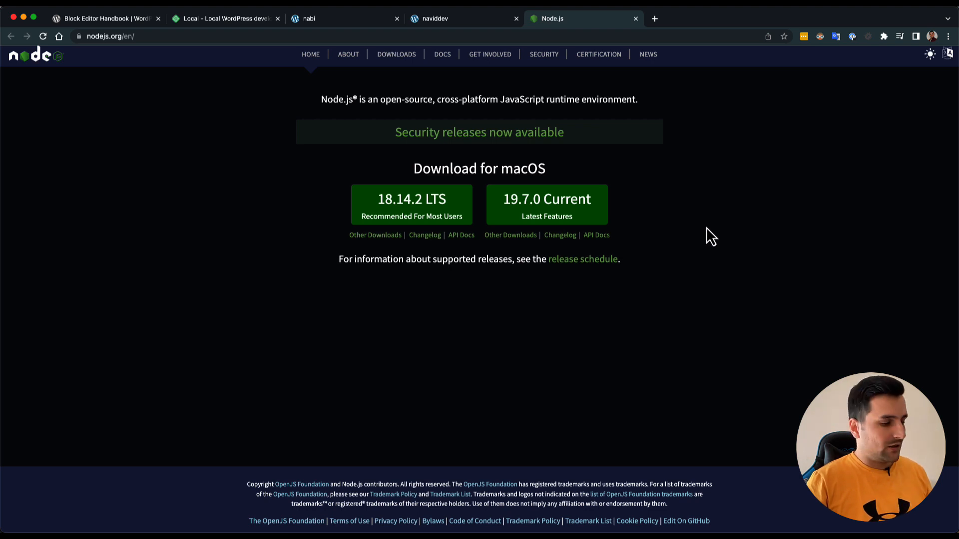
mouse_move(691, 205)
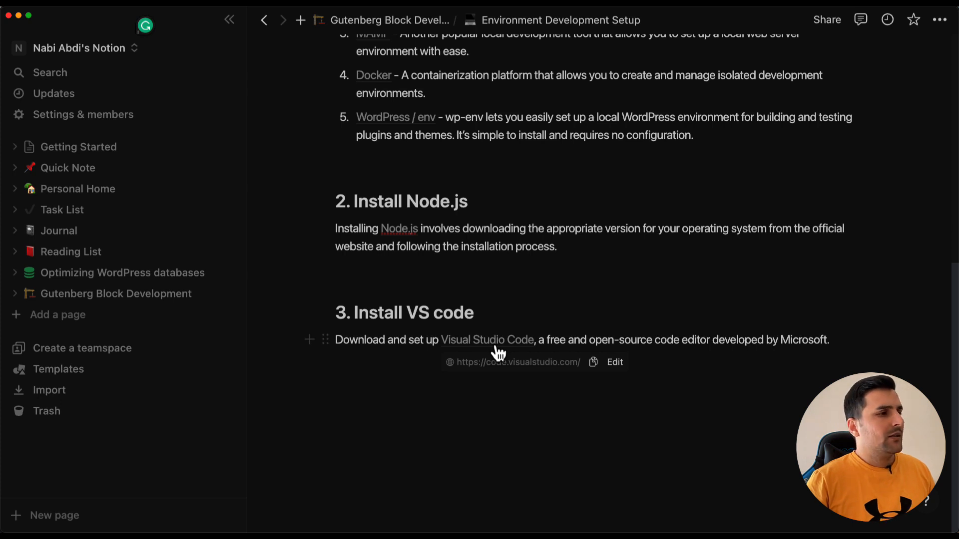
- Follow the guide's Visual Studio Code link so code.visualstudio.com opens in a new tab
click(486, 339)
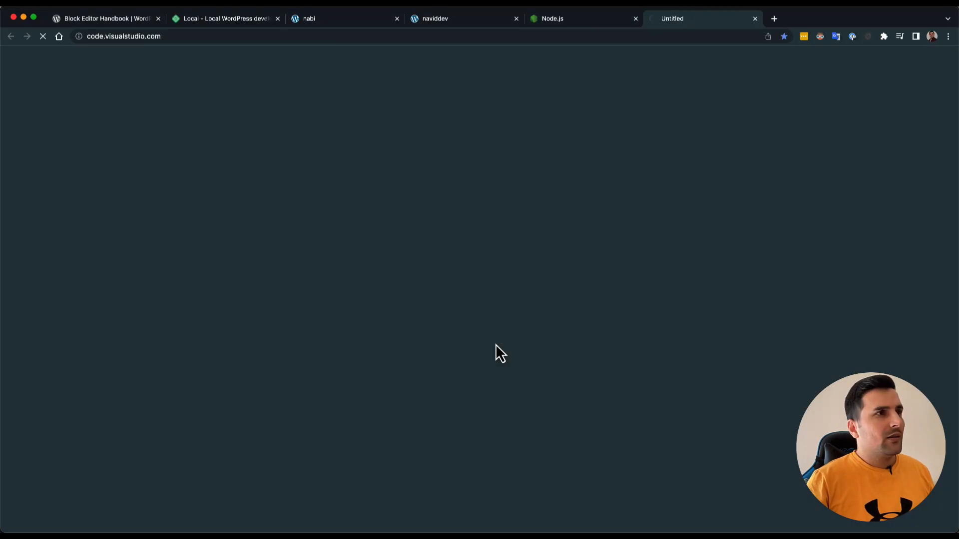